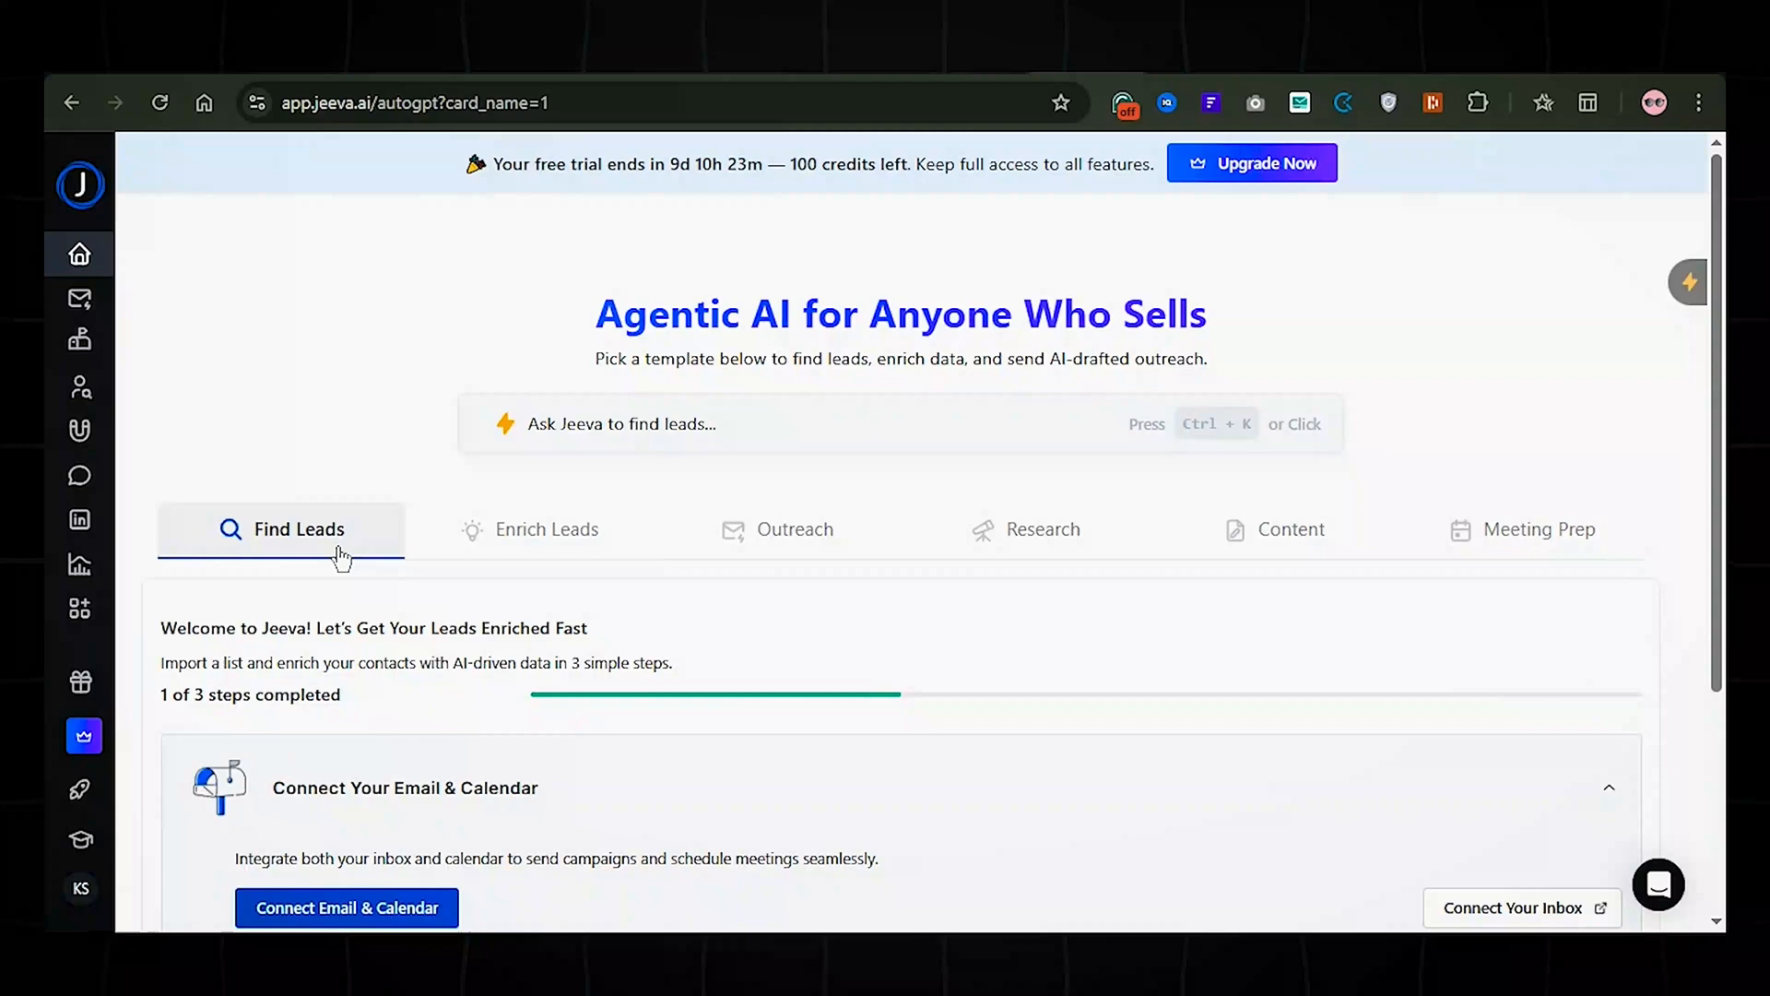
- Browse the lead enrichment, content-writing and other template categories on the home page
click(548, 529)
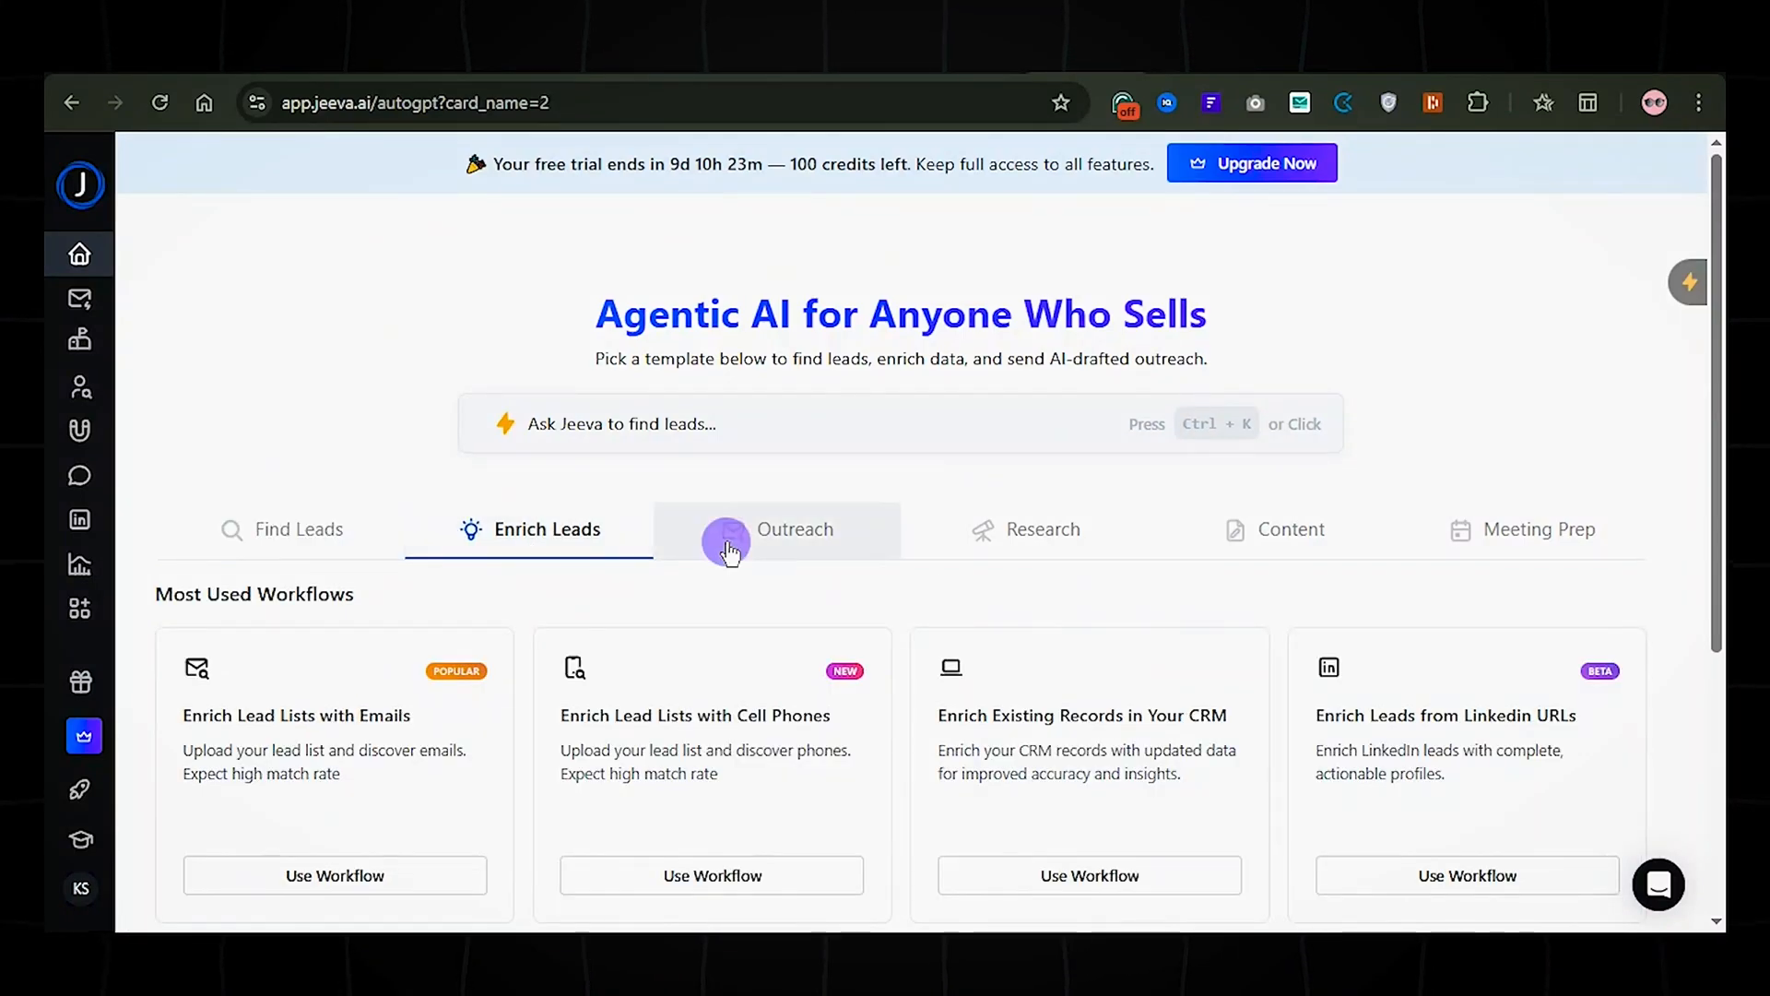
click(1290, 529)
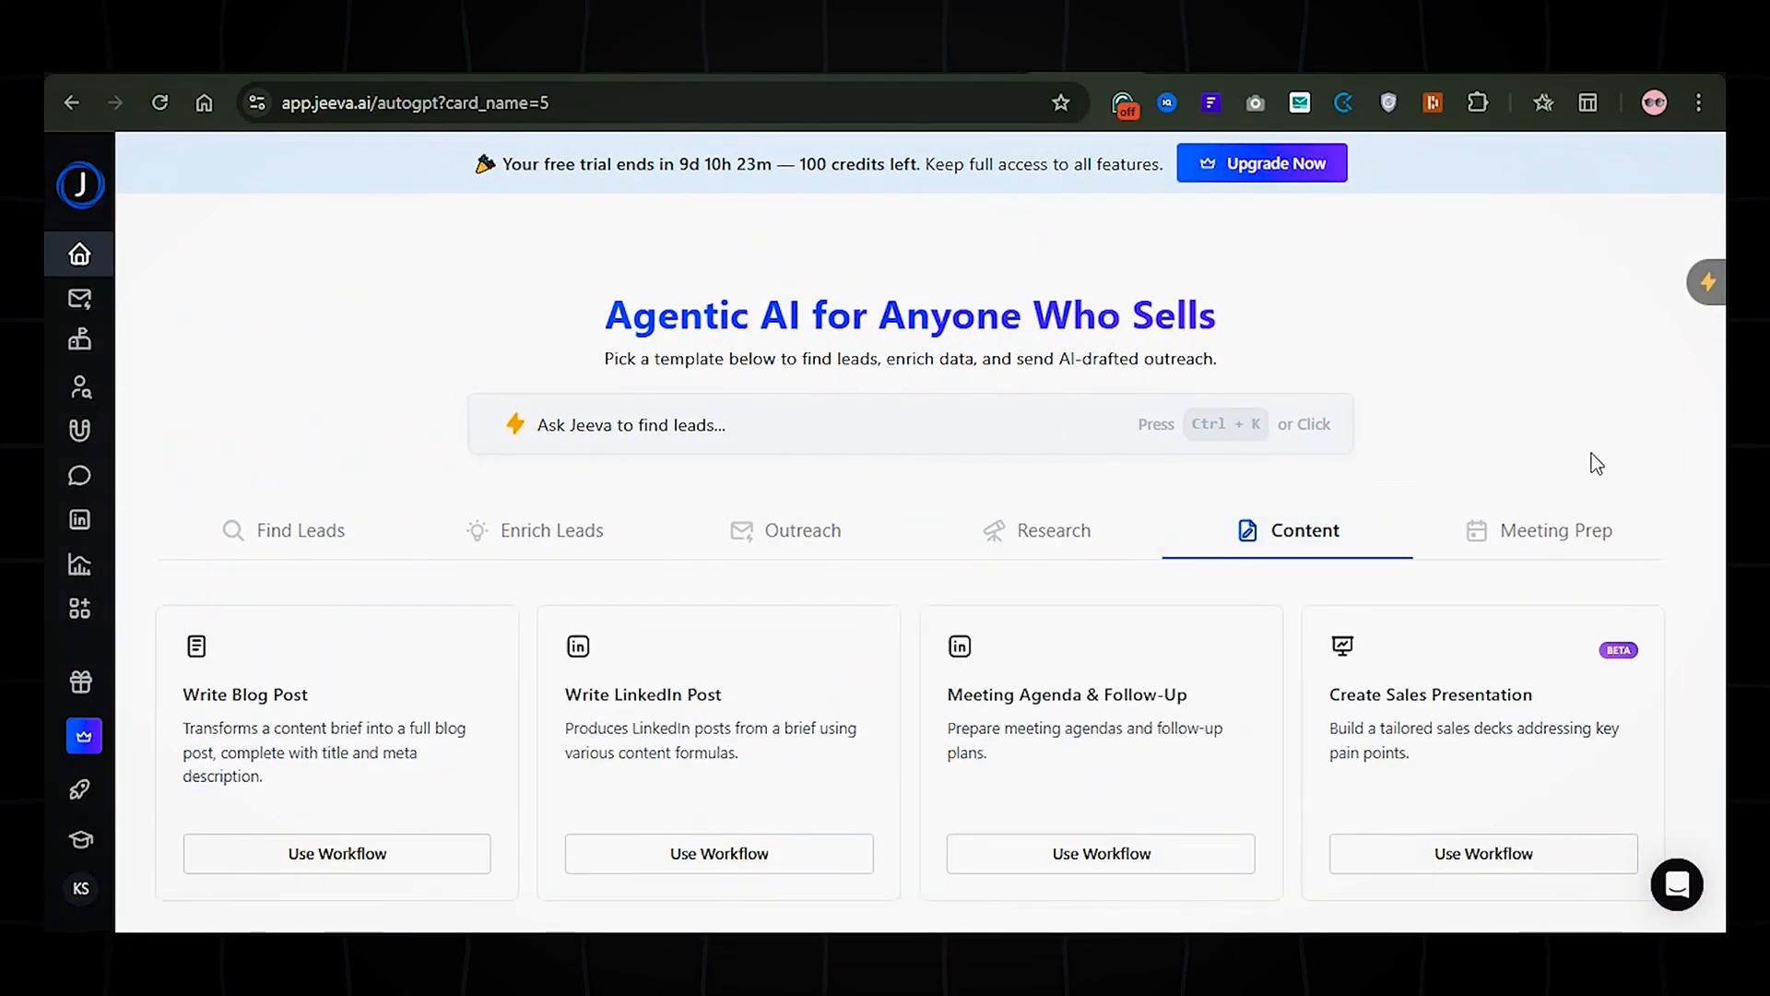
click(1557, 531)
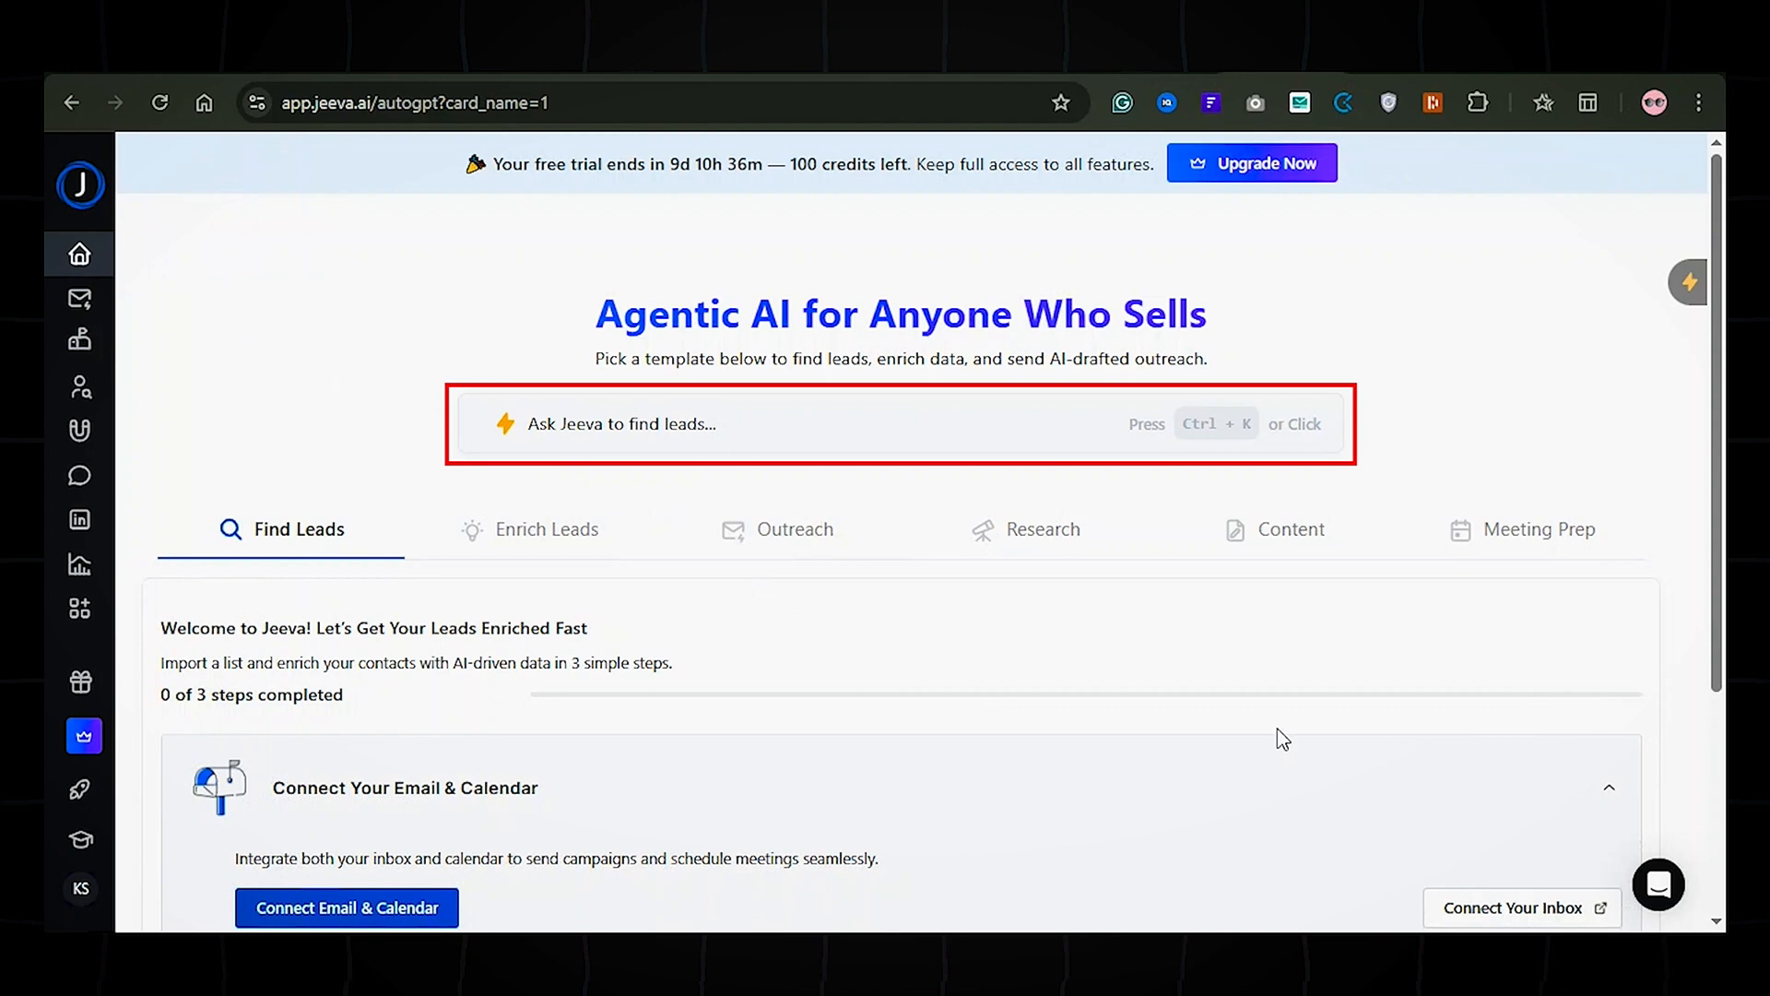
mouse_move(791, 426)
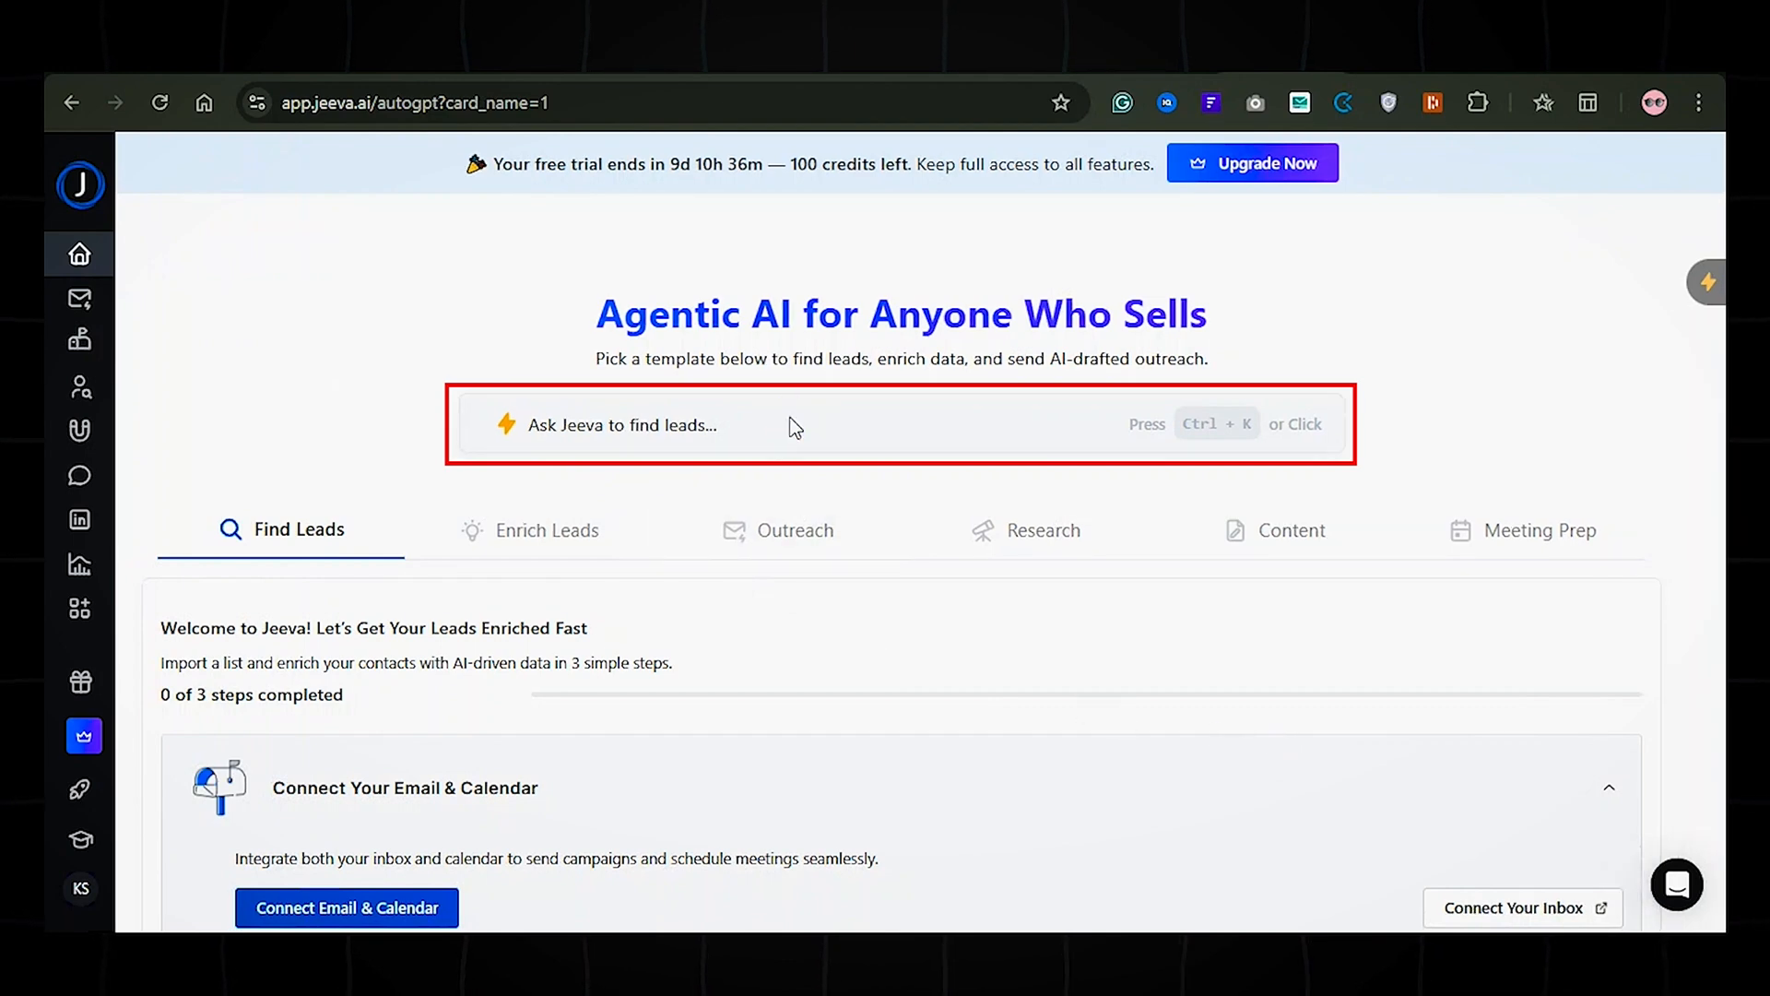
- Enter the sales-rep lead prompt in Ask Jeeva and rewrite it with Improve Prompt
click(791, 424)
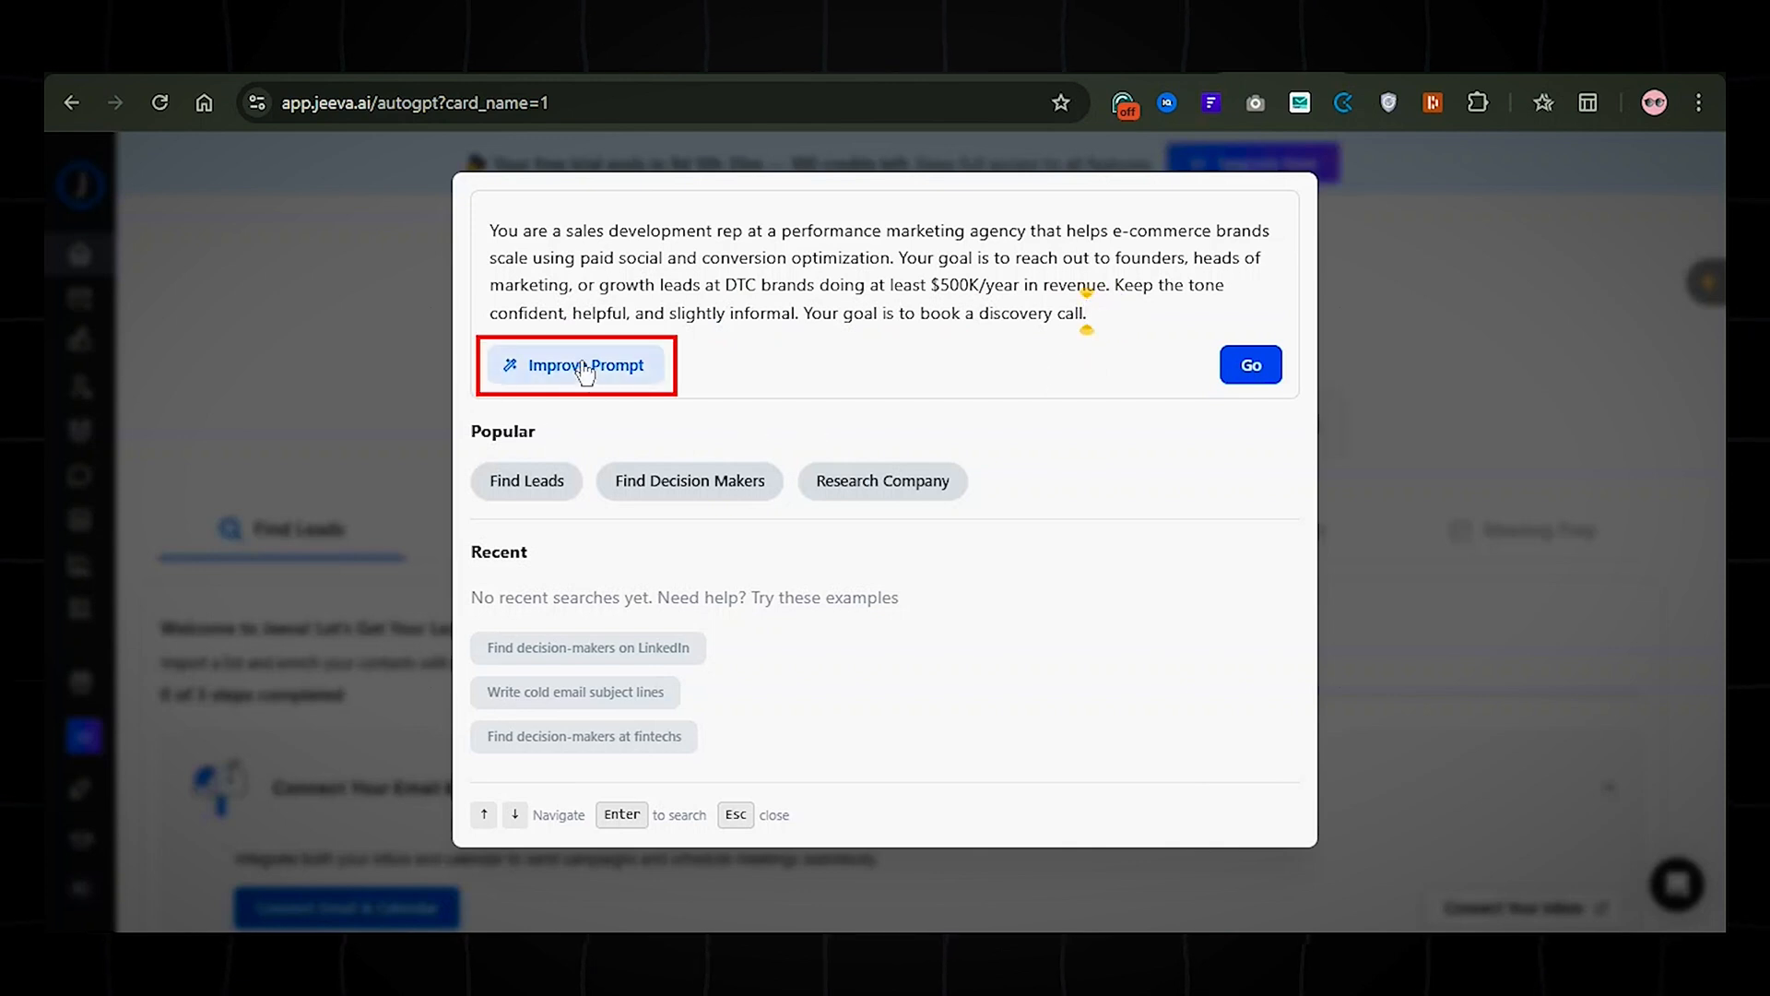
click(575, 365)
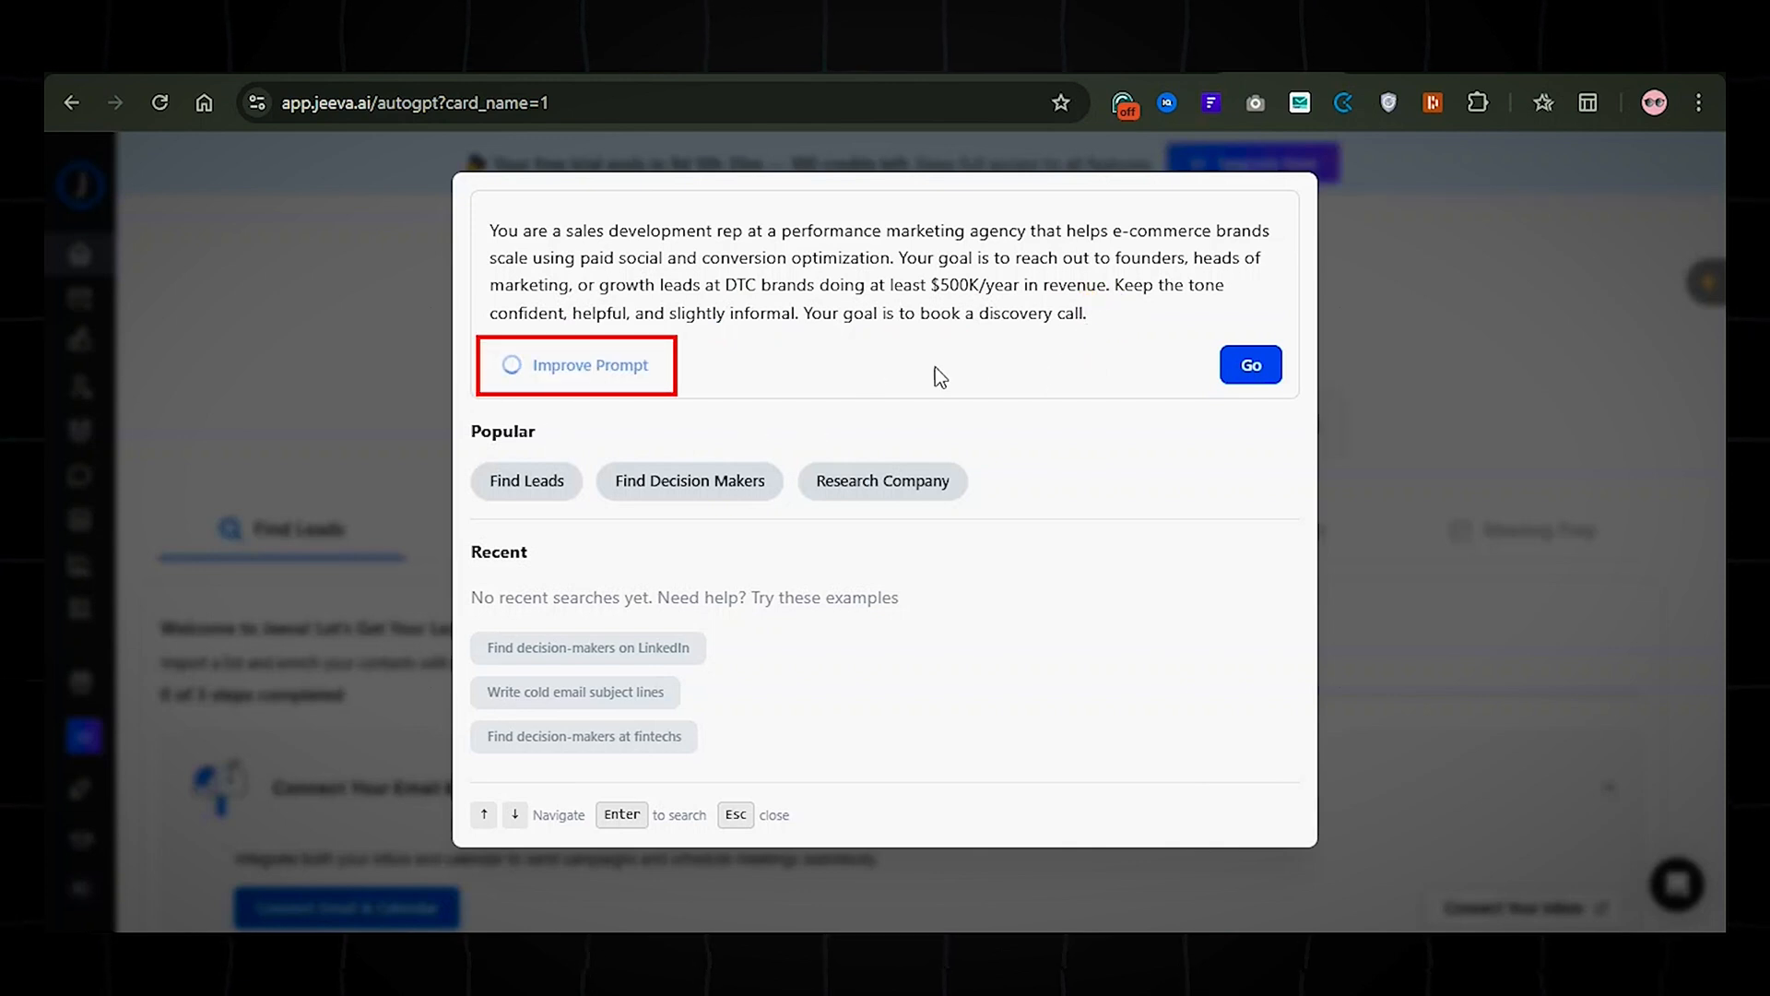
click(577, 365)
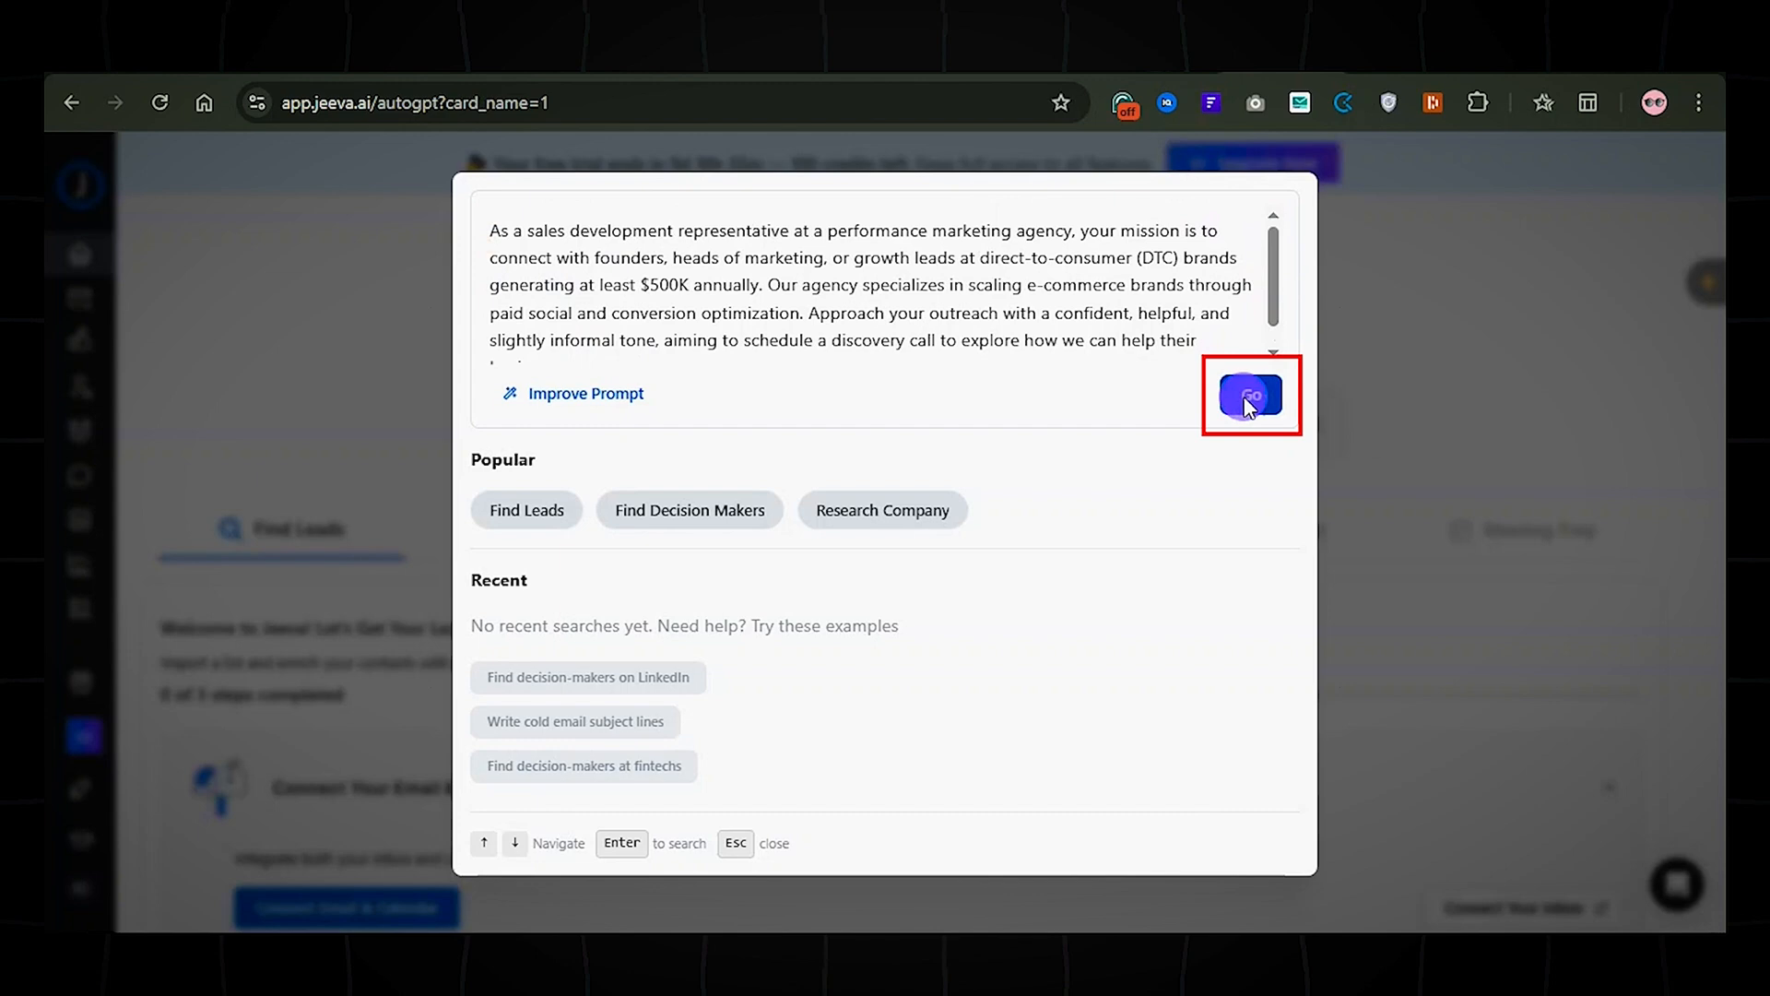
- Submit the improved prompt and reach the completed Lead List card of 5,638 leads
click(1250, 396)
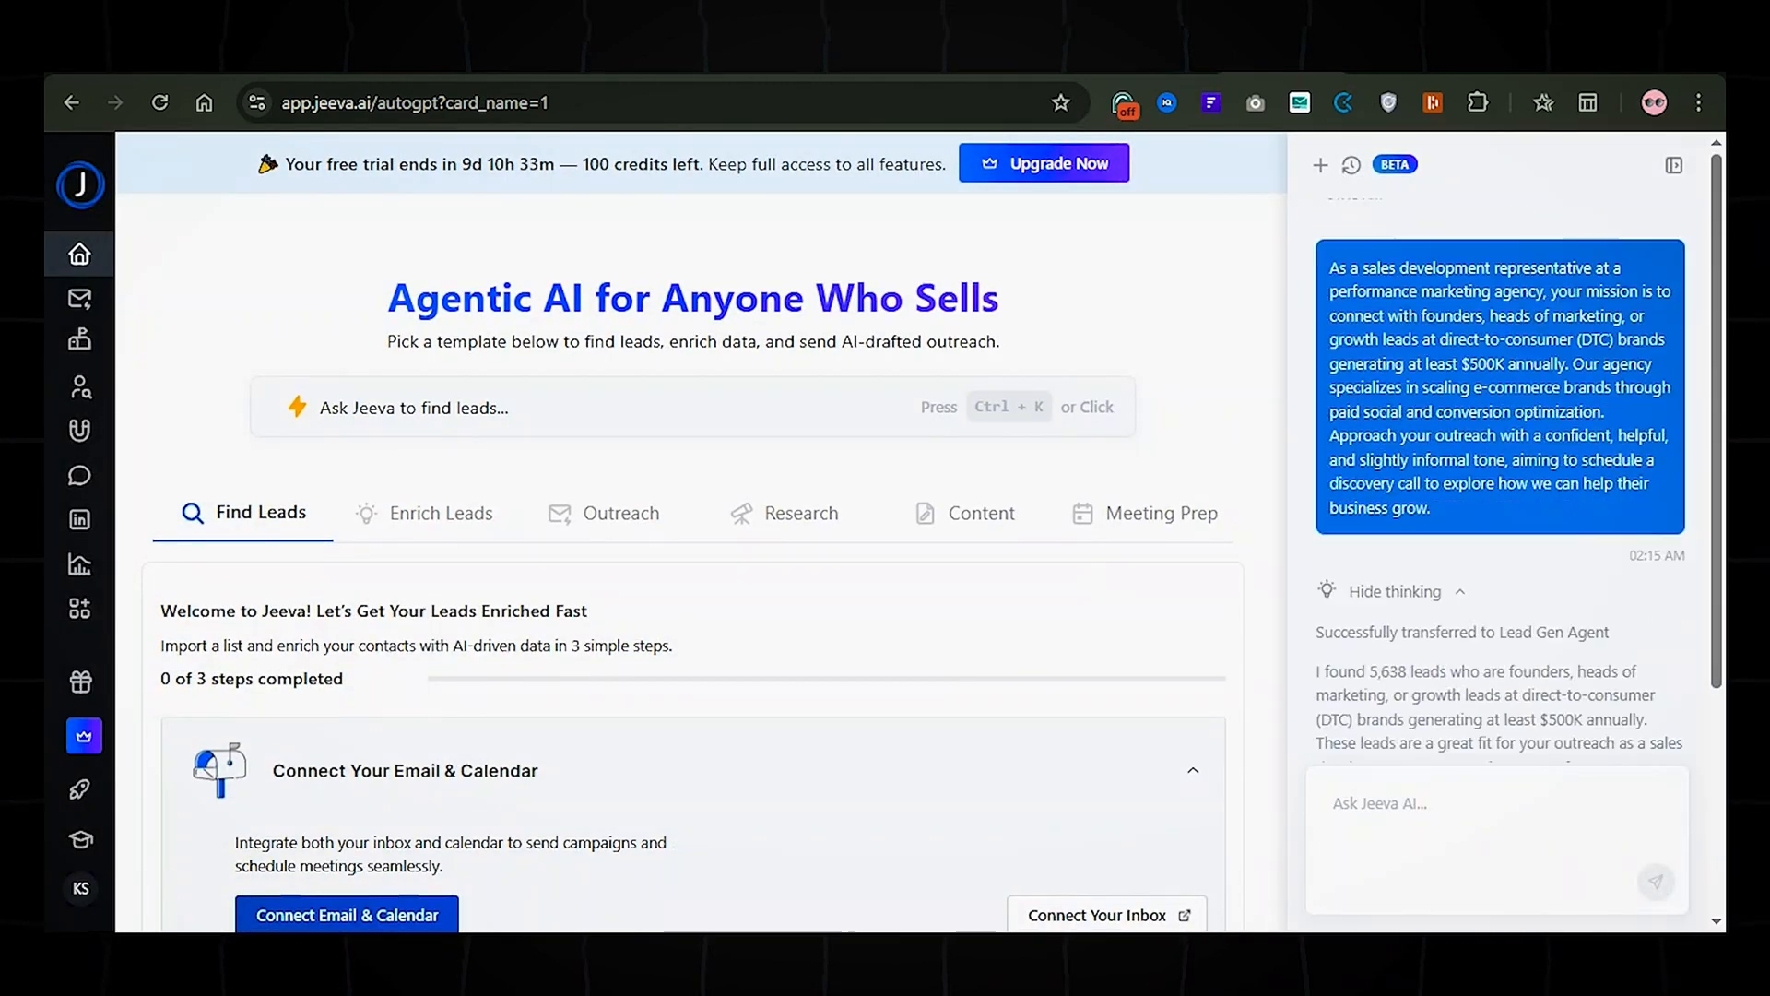
scroll(down, 3)
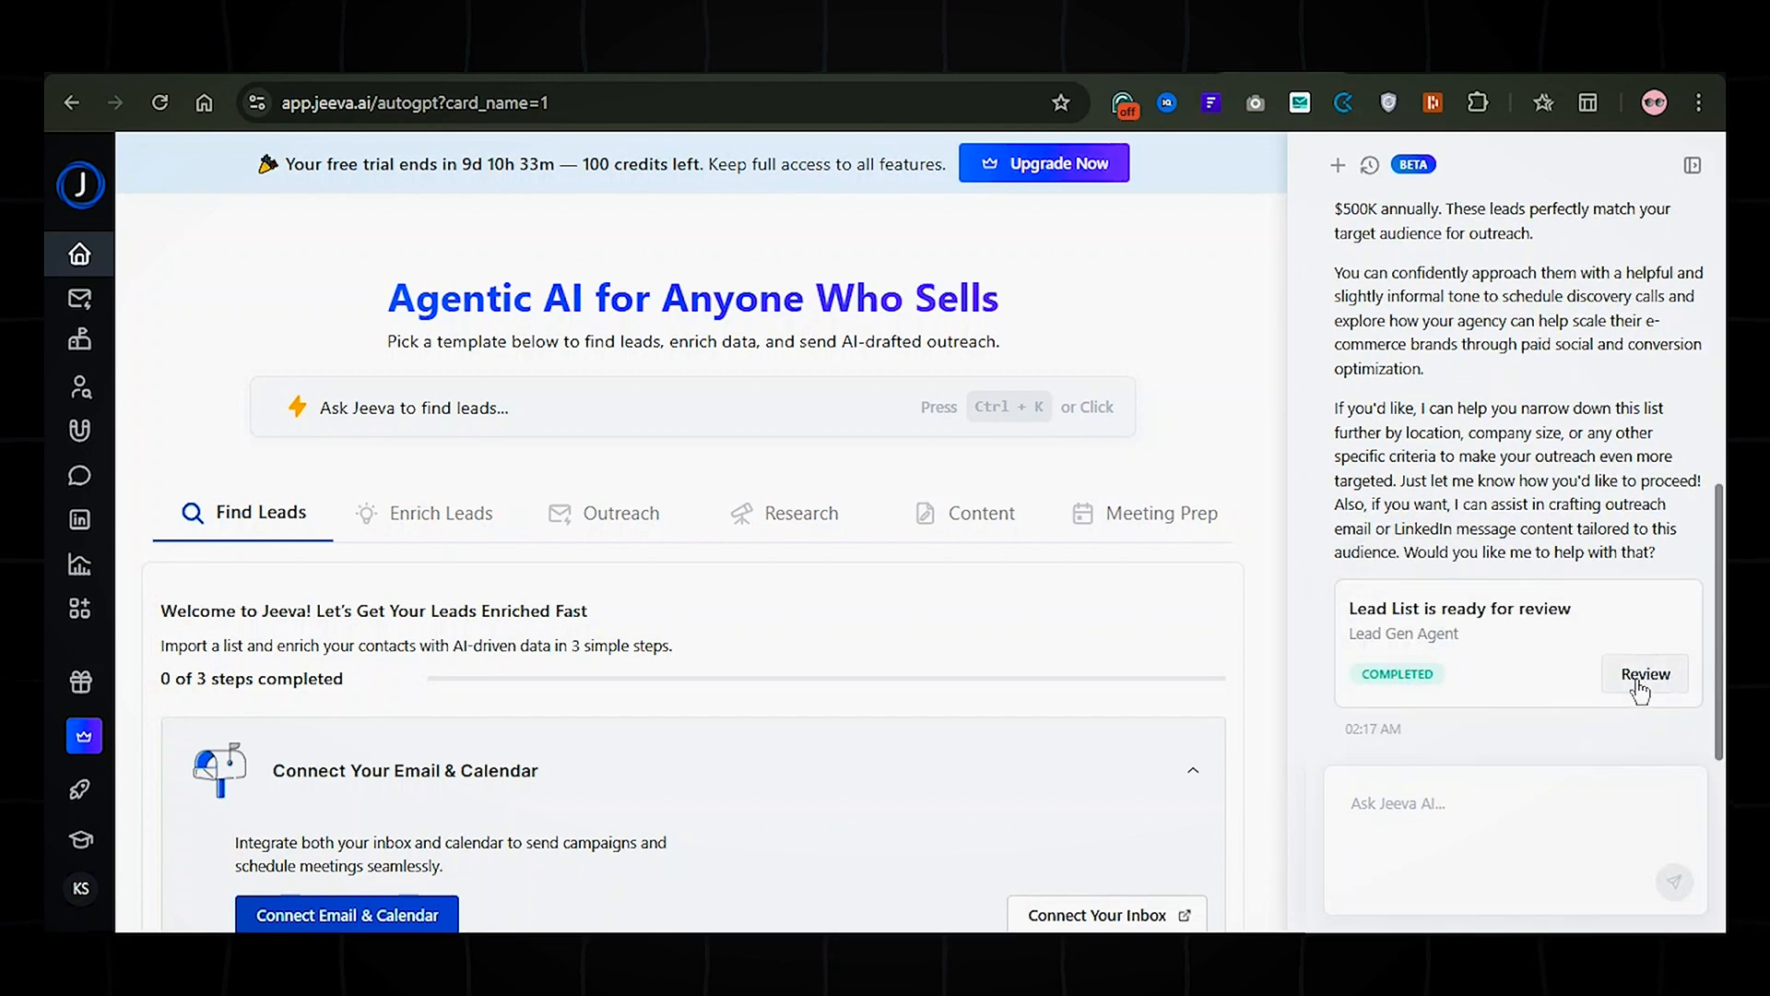
- Review the 5,638-lead table, scanning its name, title, LinkedIn, location and company columns
click(1643, 675)
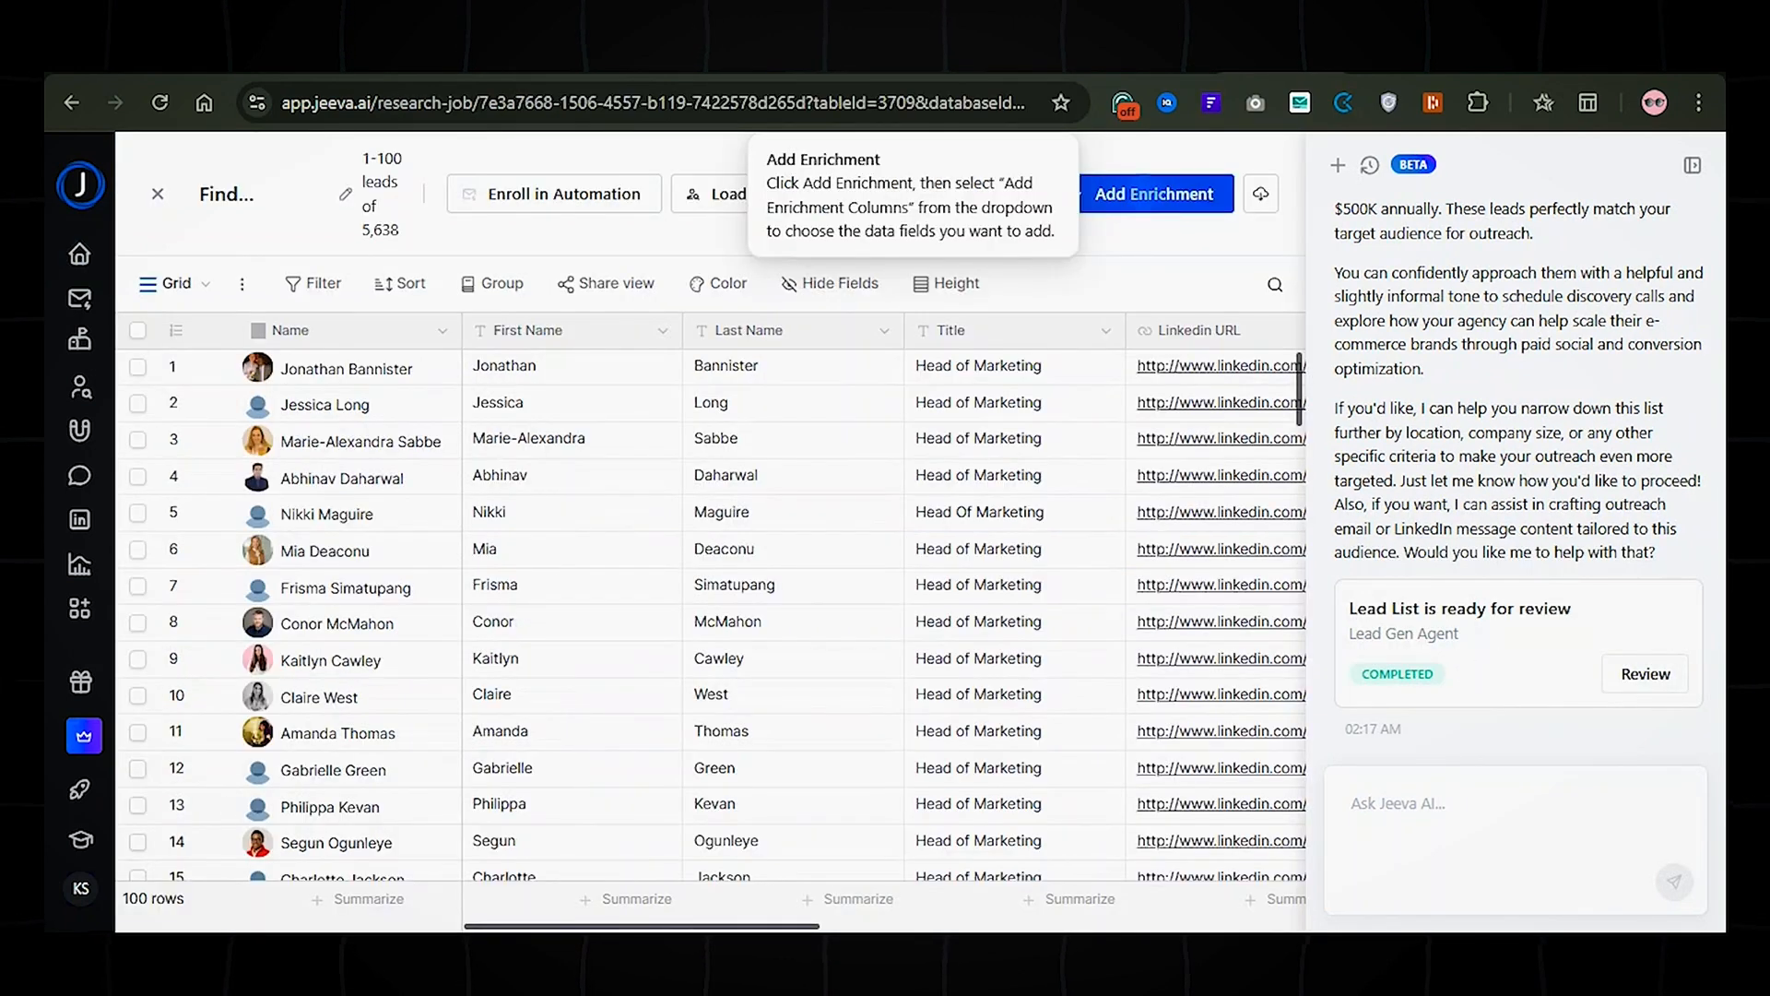
scroll(right, 3)
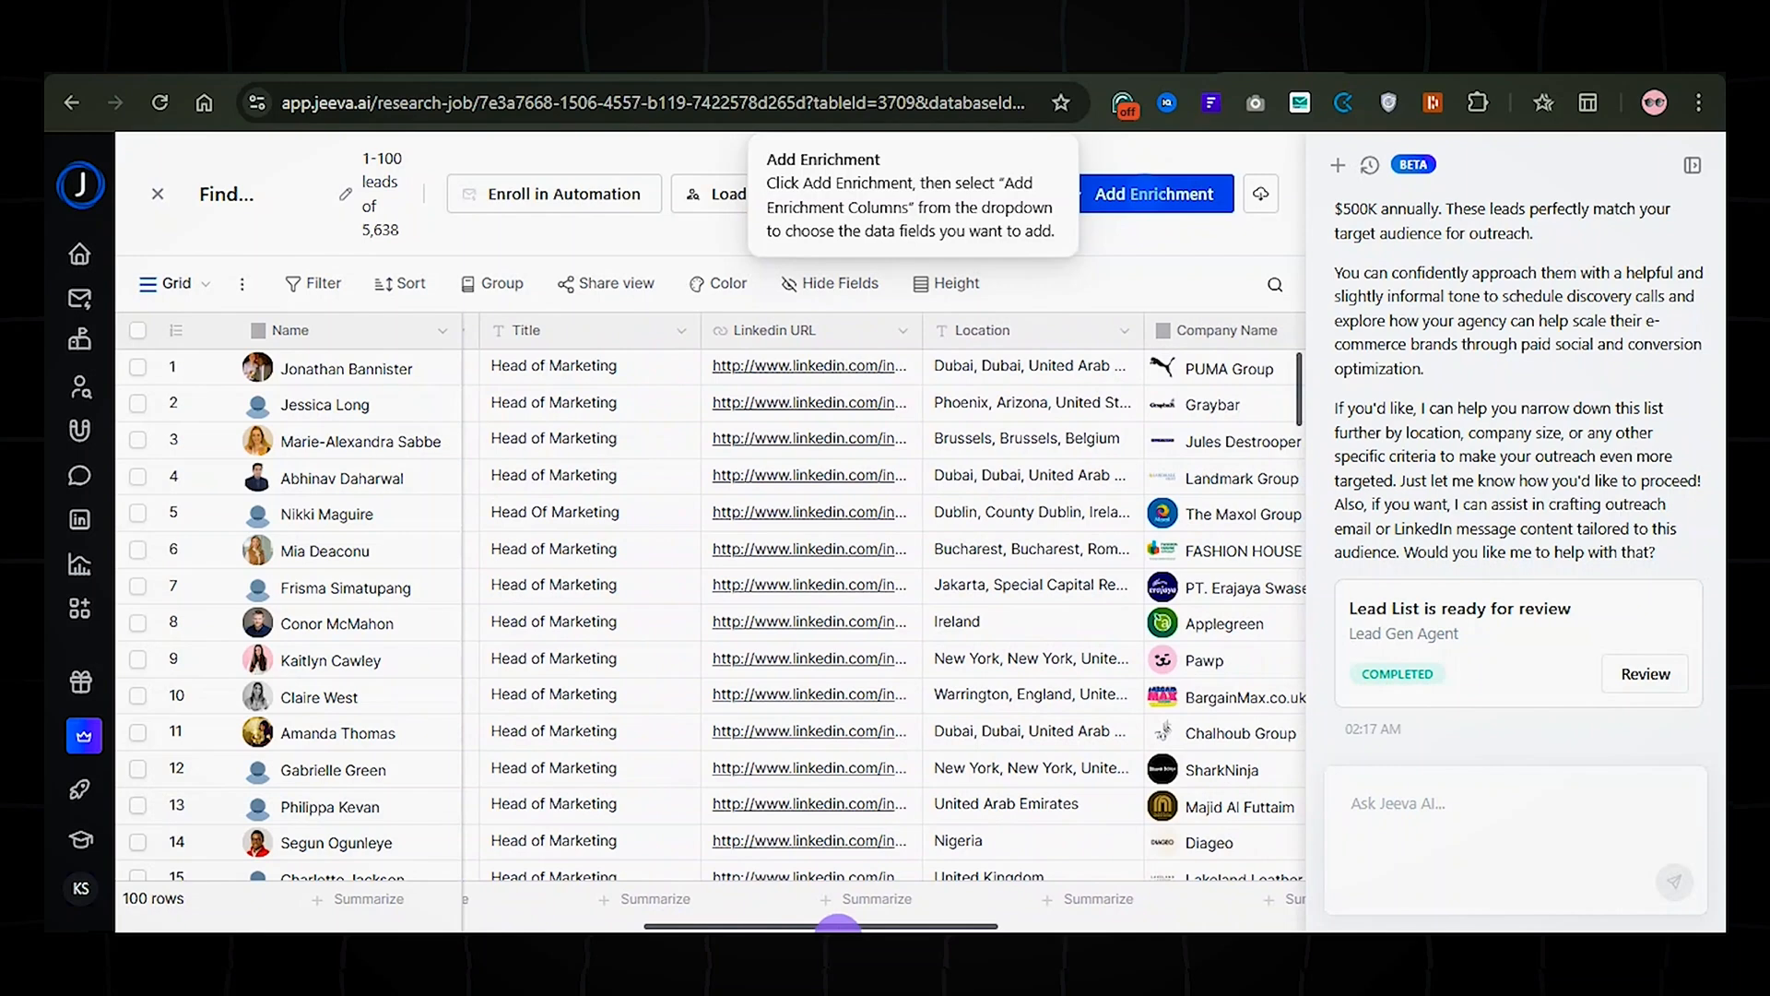
scroll(right, 3)
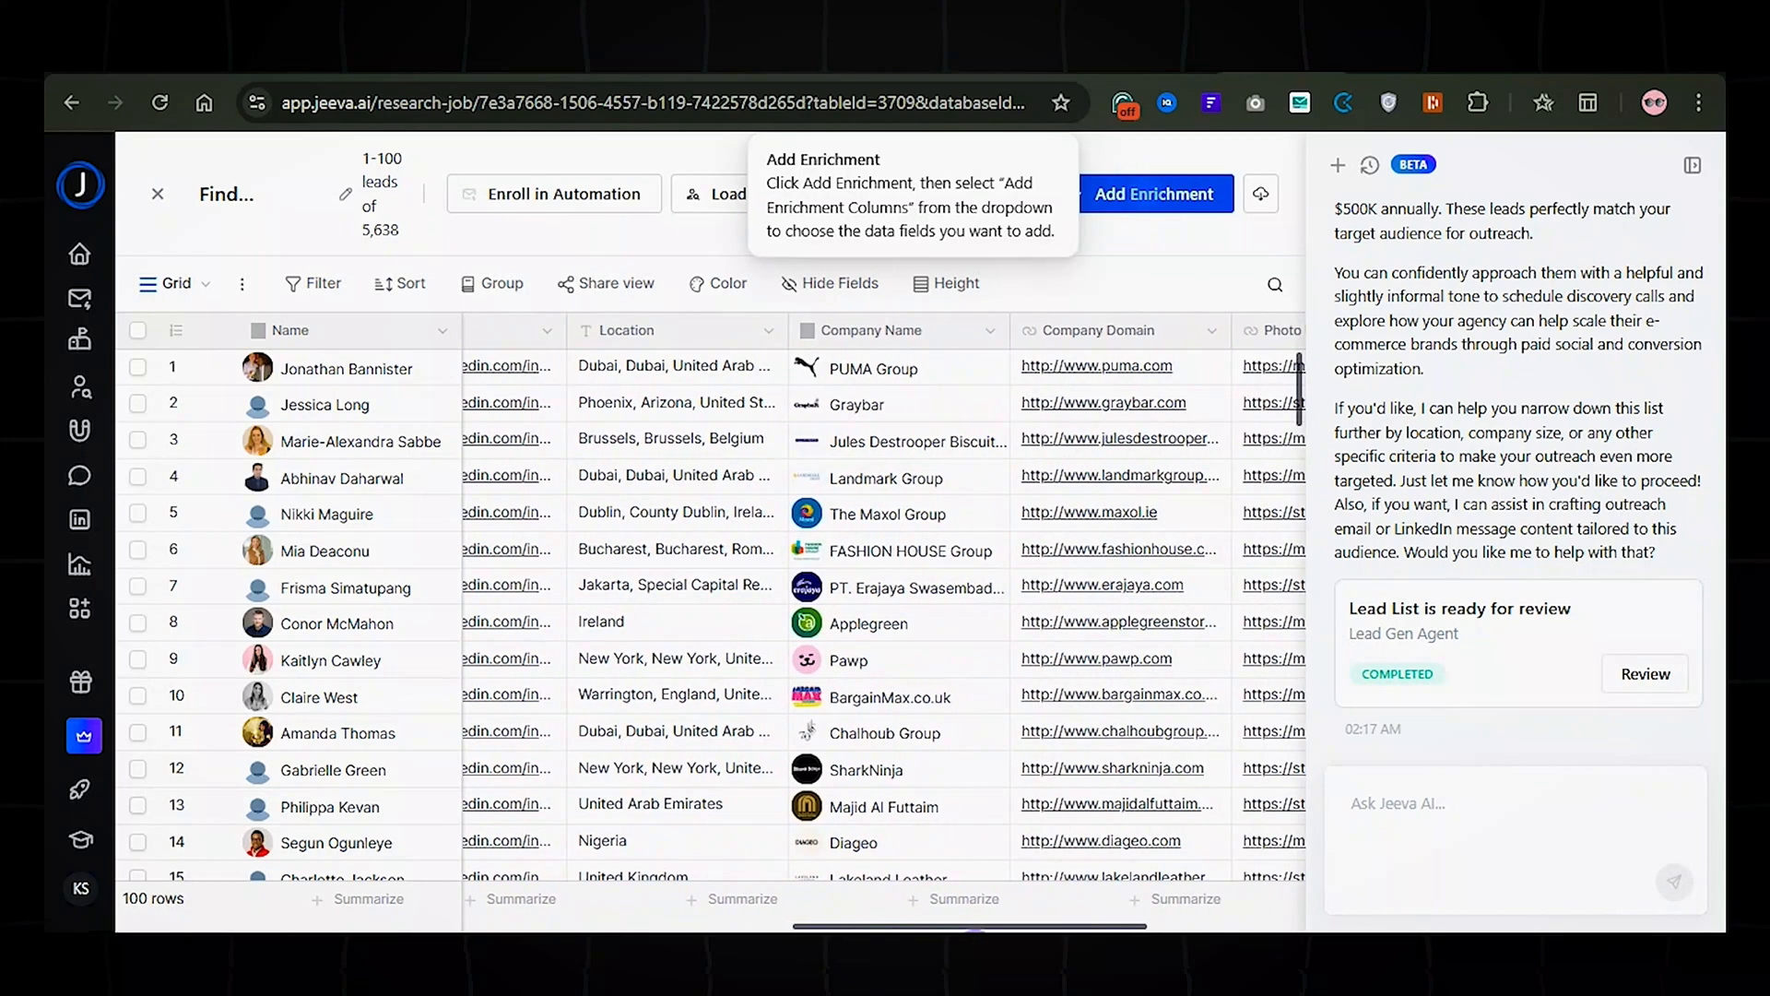
scroll(right, 3)
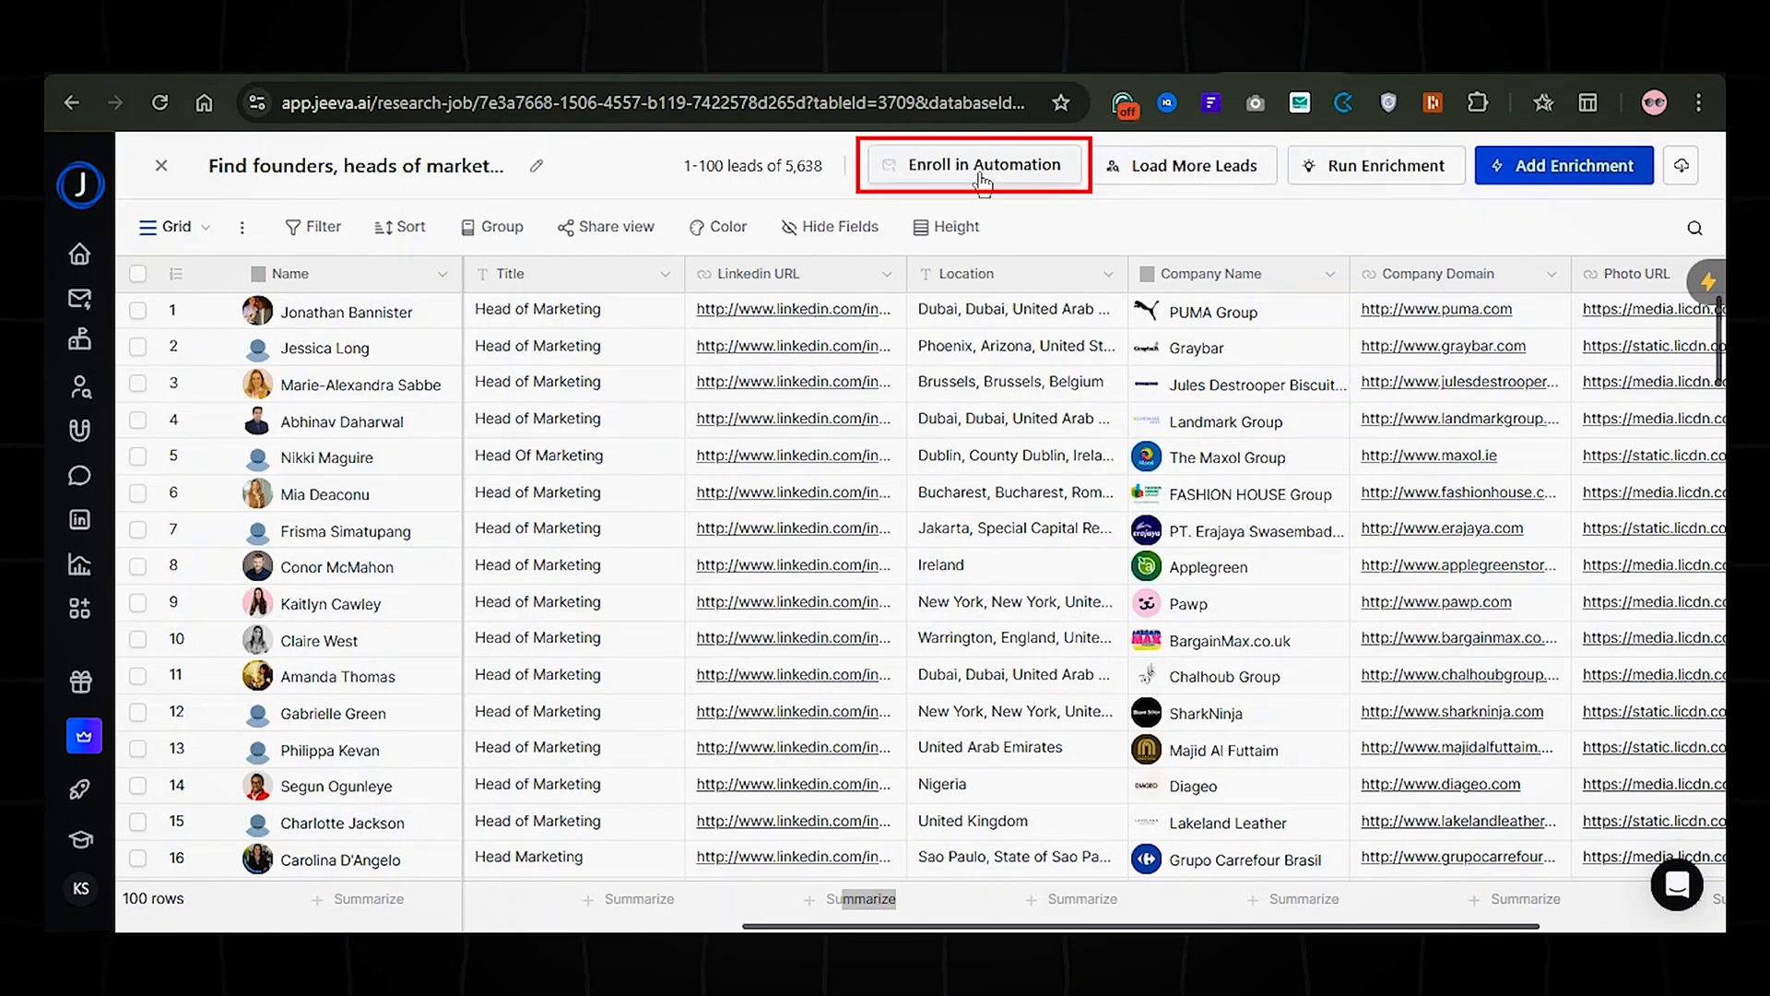
- Enroll the leads into a new automation named 'Chris the Growth SDR'
click(974, 164)
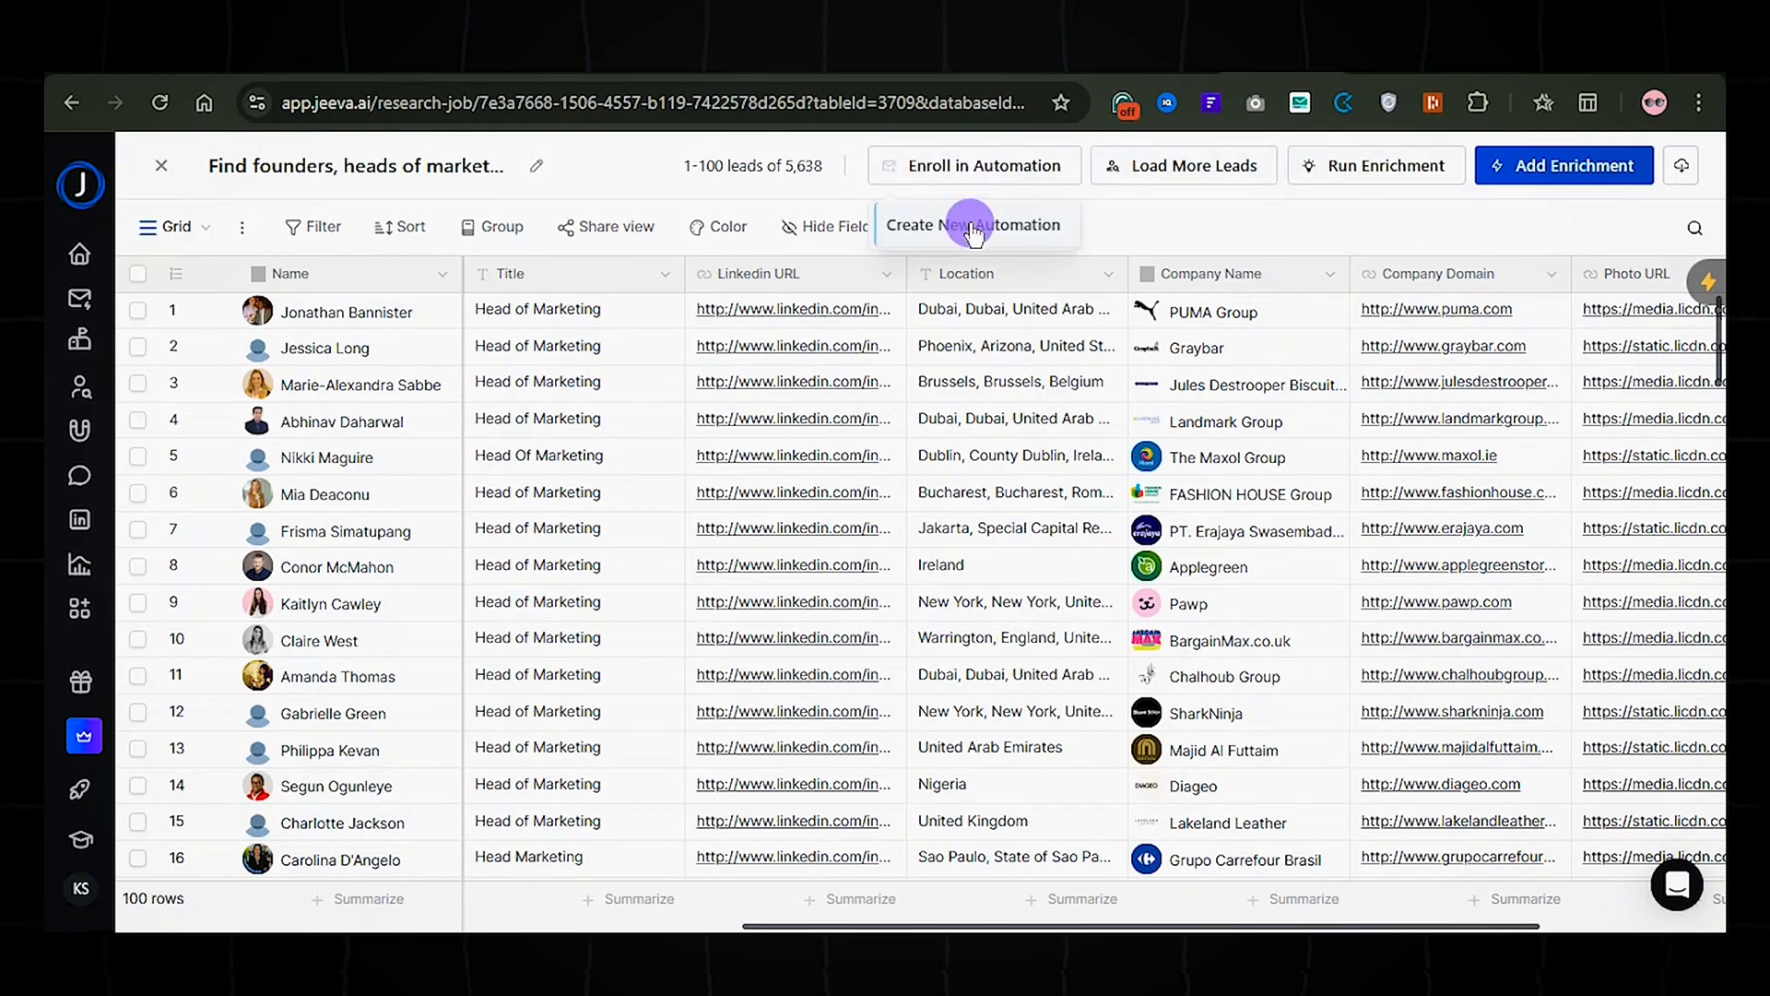
click(973, 225)
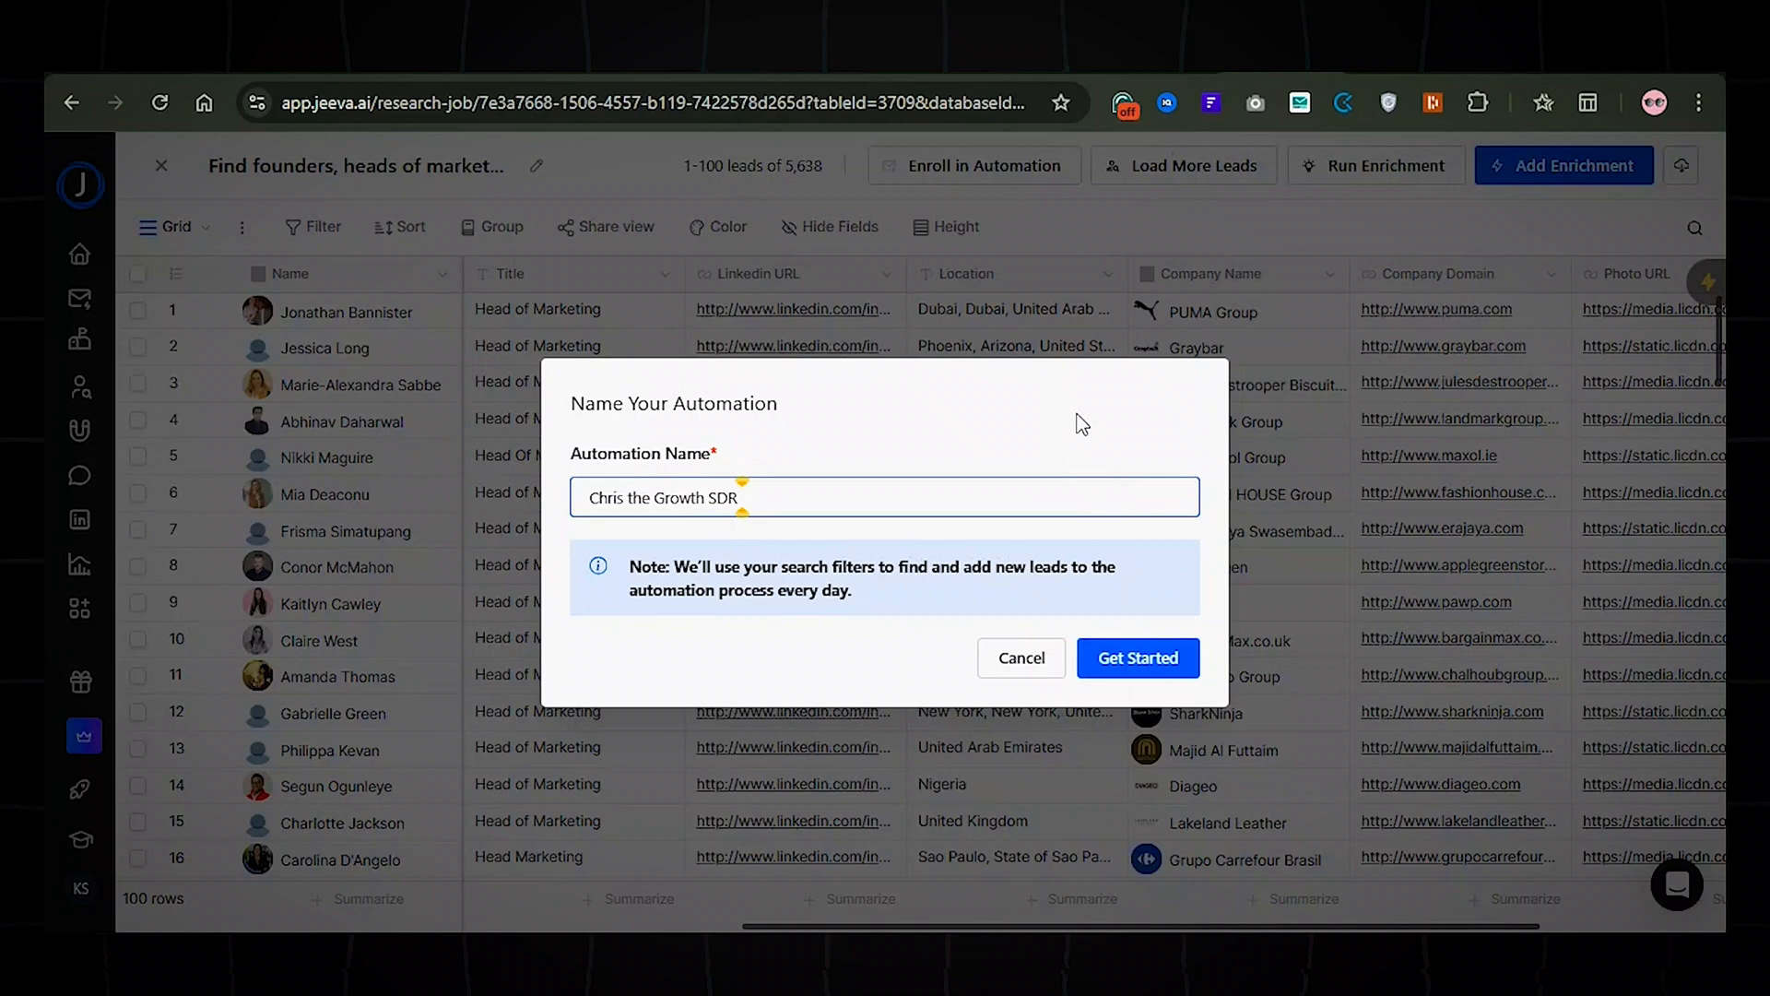
mouse_move(1506, 118)
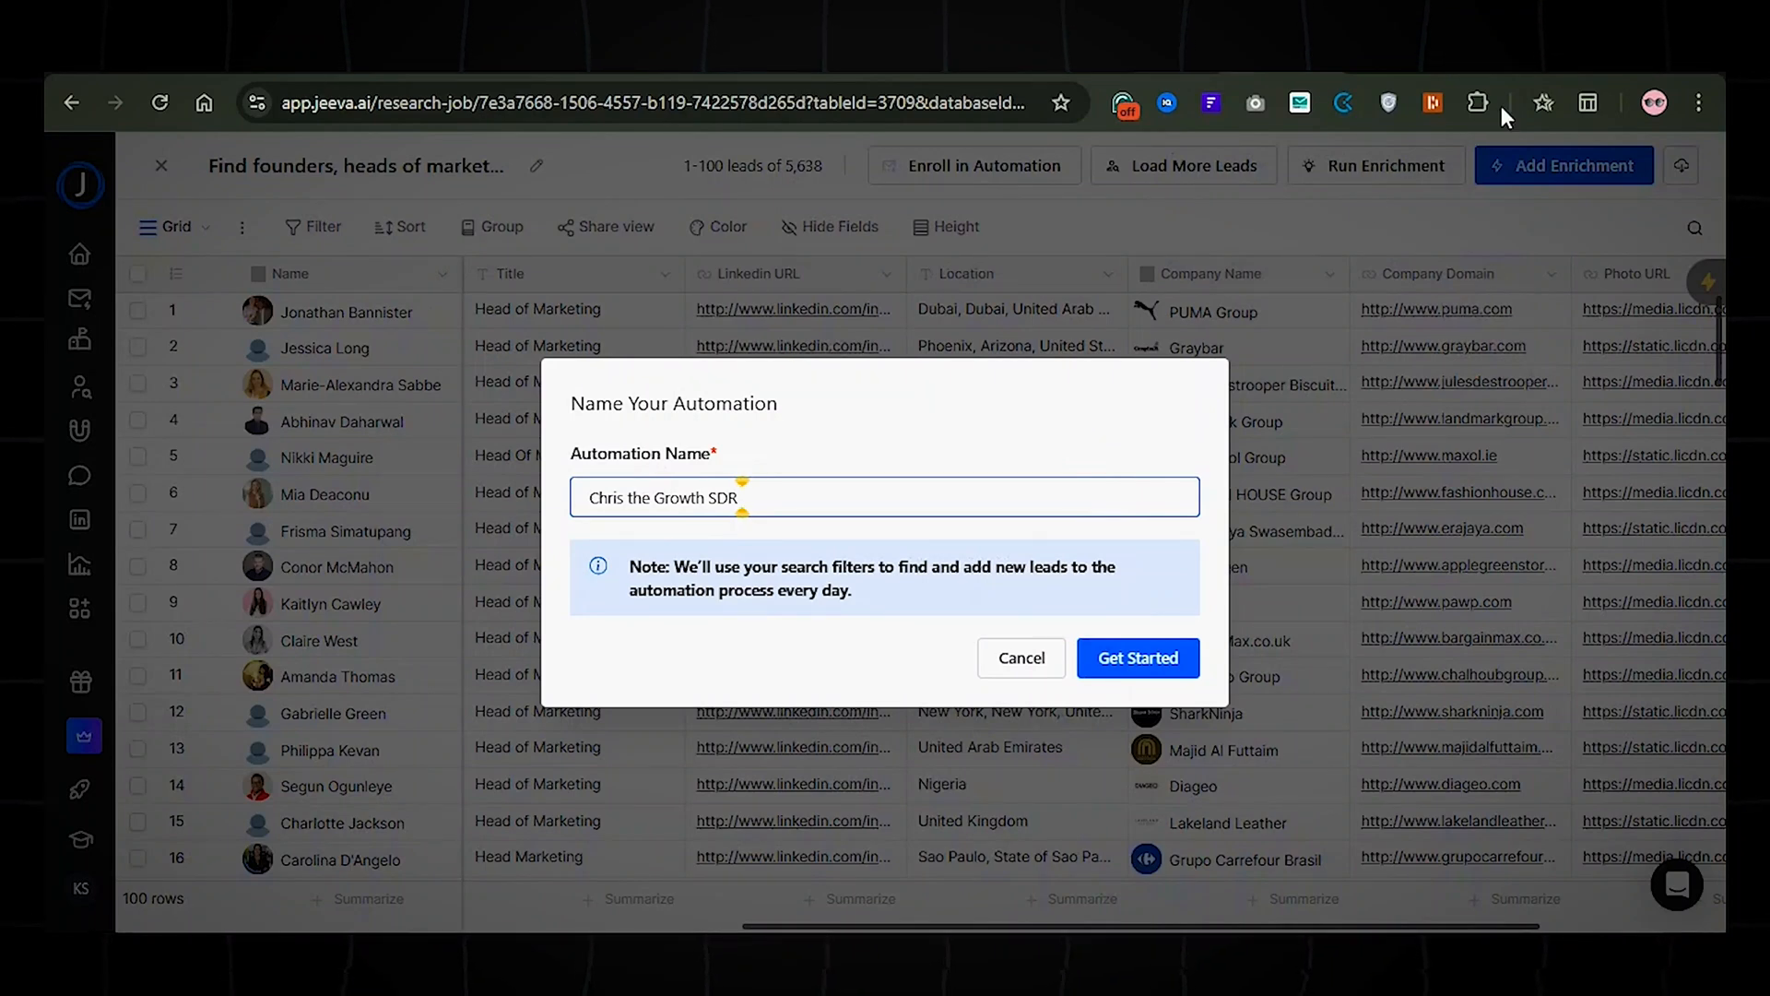
click(1138, 658)
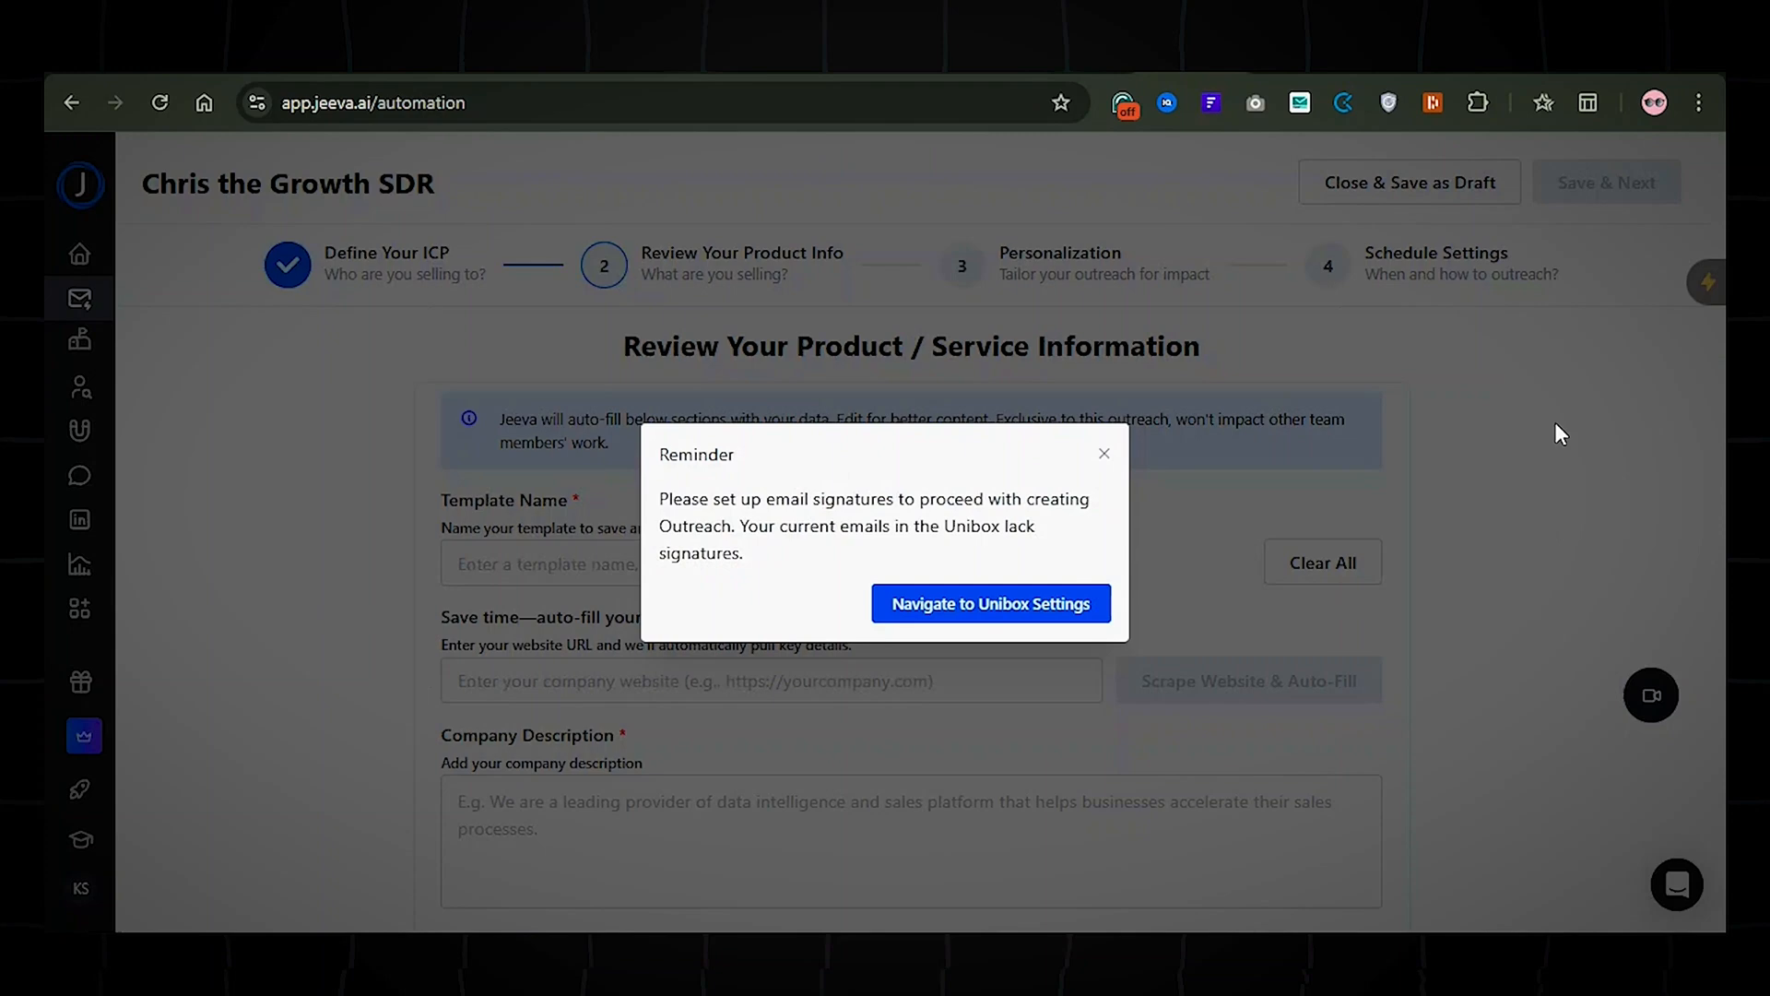
- Dismiss the signature reminder and save the Growth Sale template product info to continue
click(991, 603)
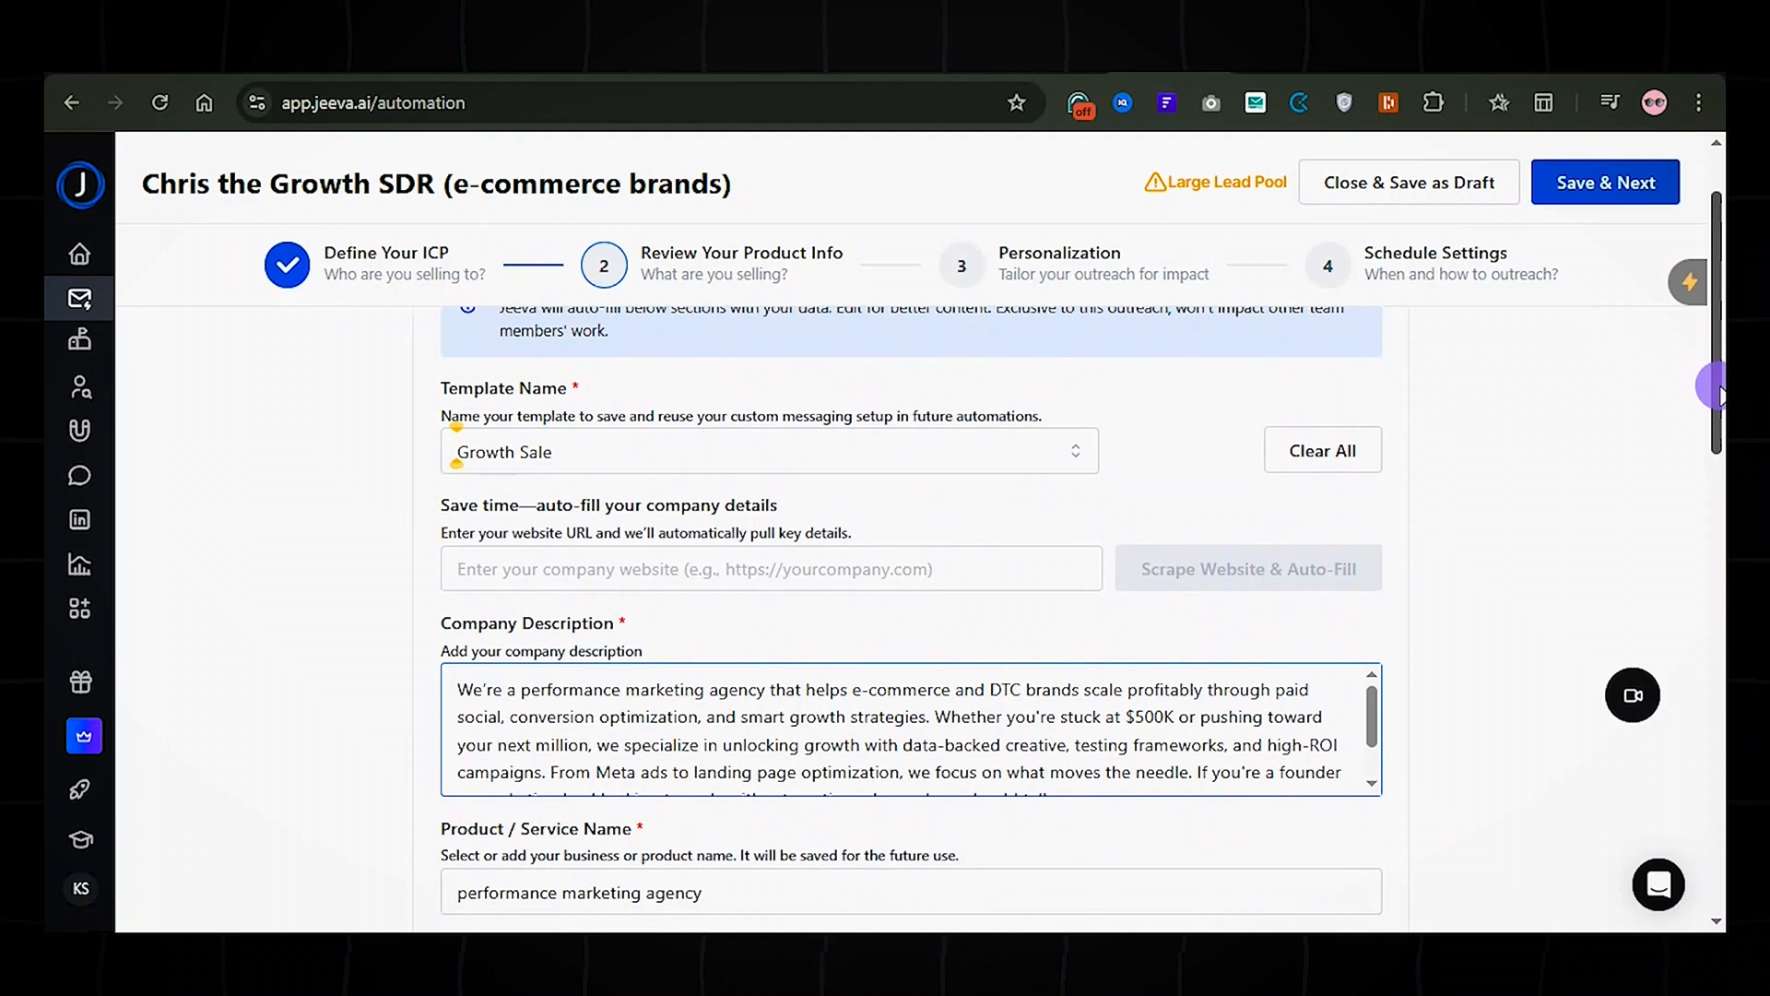
scroll(down, 3)
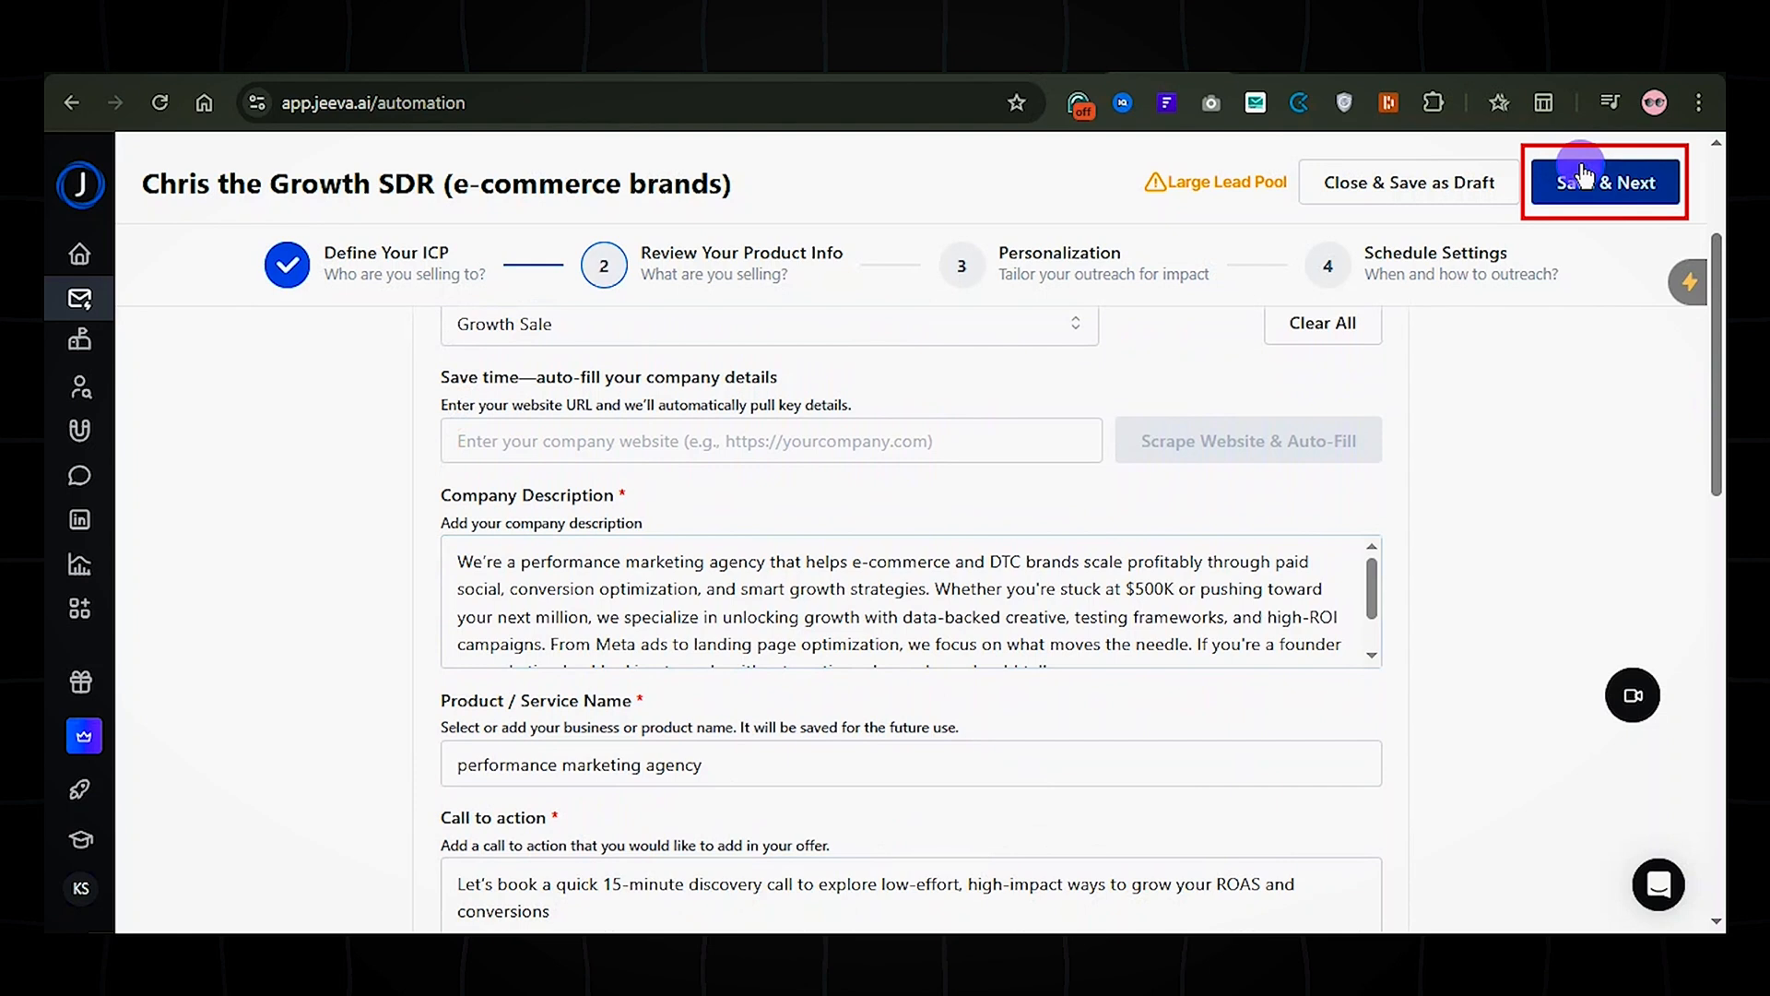
click(1602, 182)
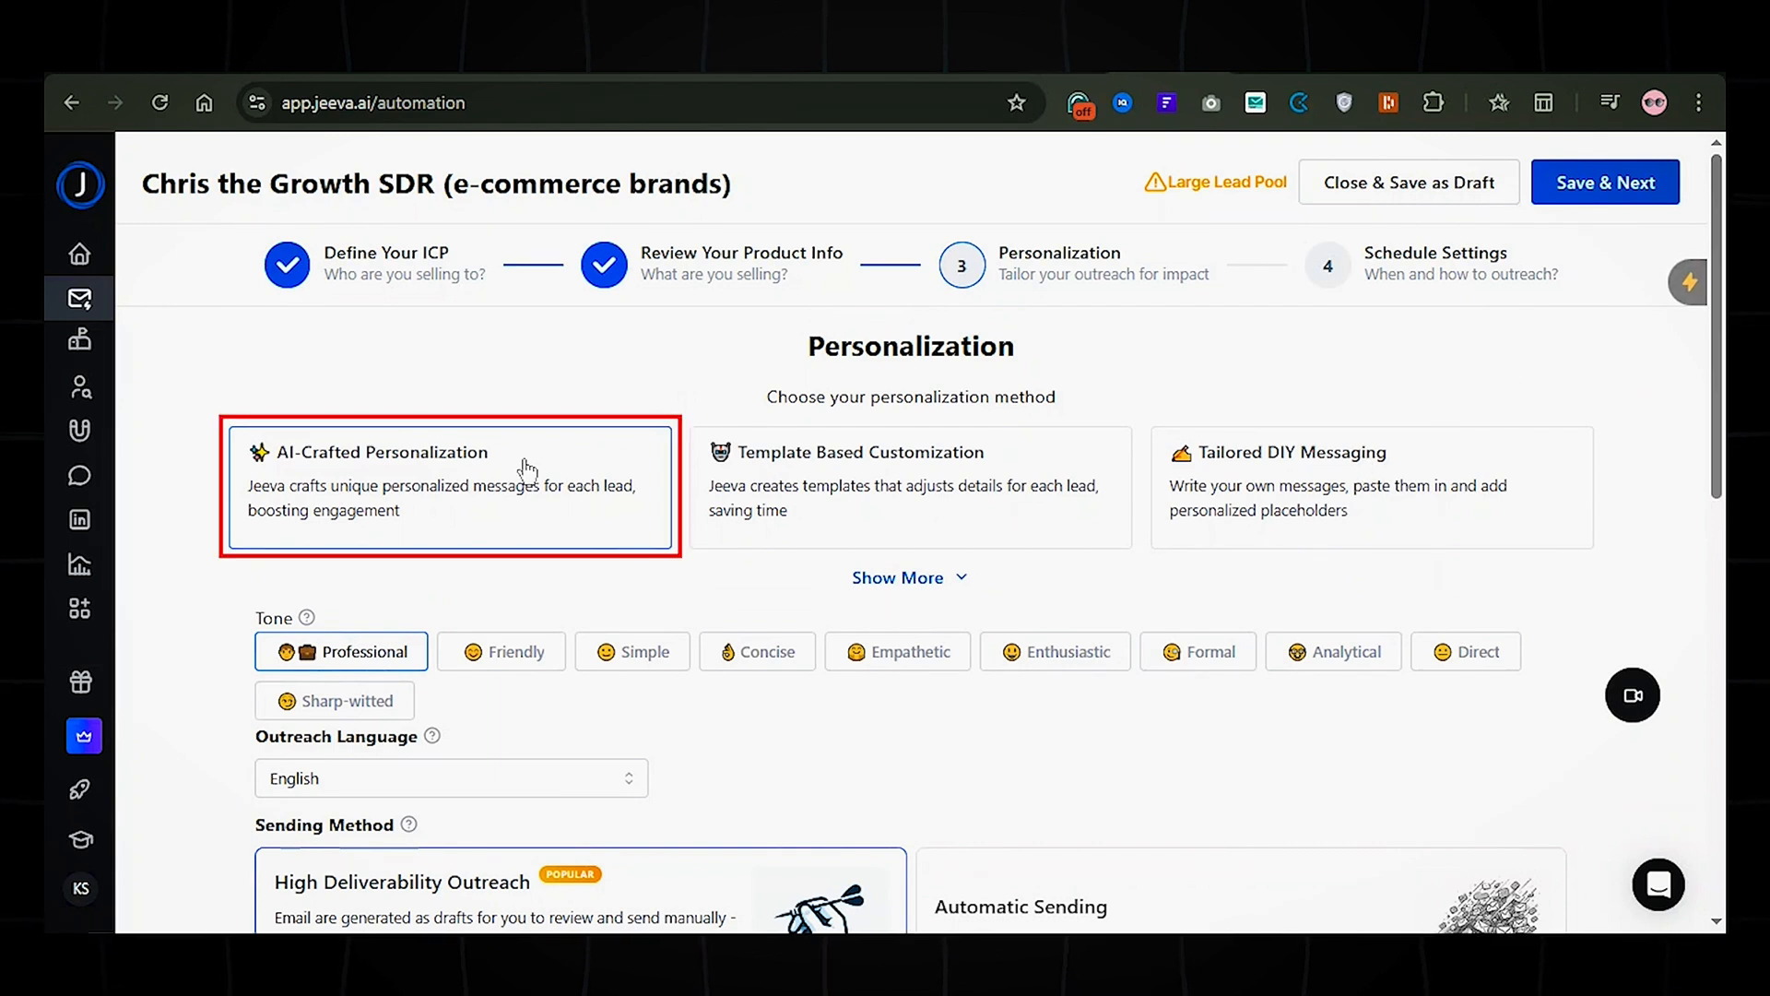
- Compare template-based customization, then keep AI-crafted personalization with Professional tone in English
click(909, 485)
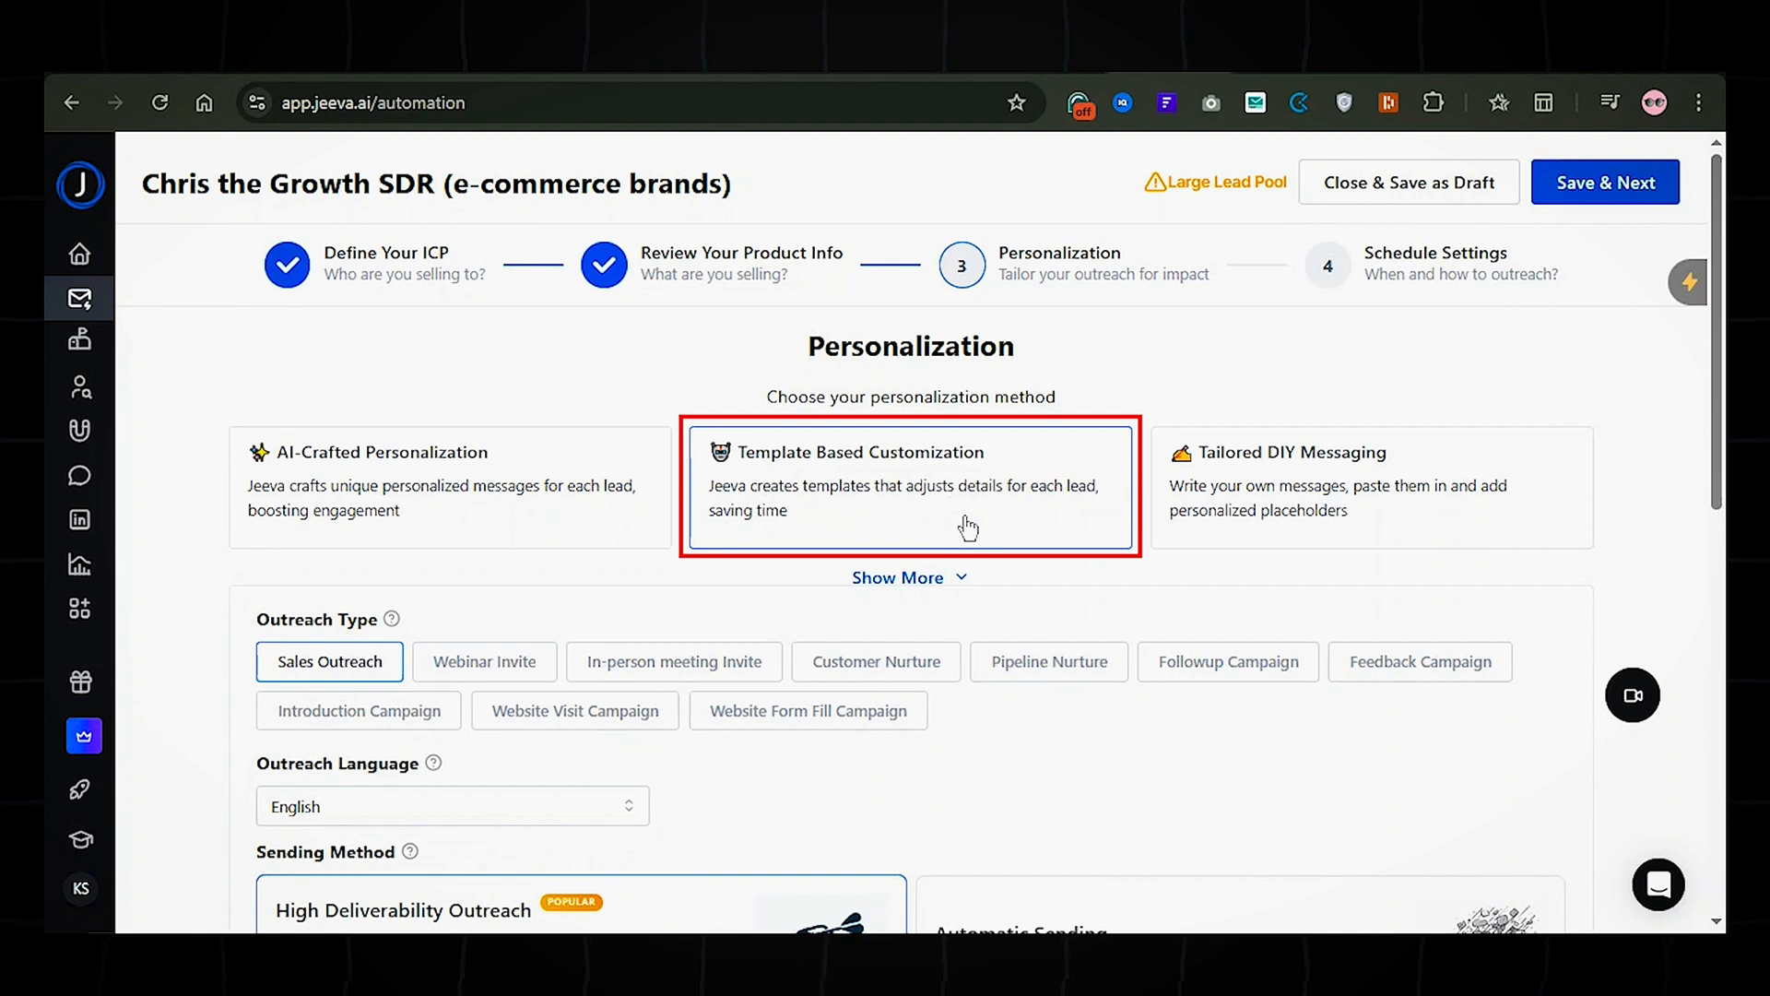
click(1370, 487)
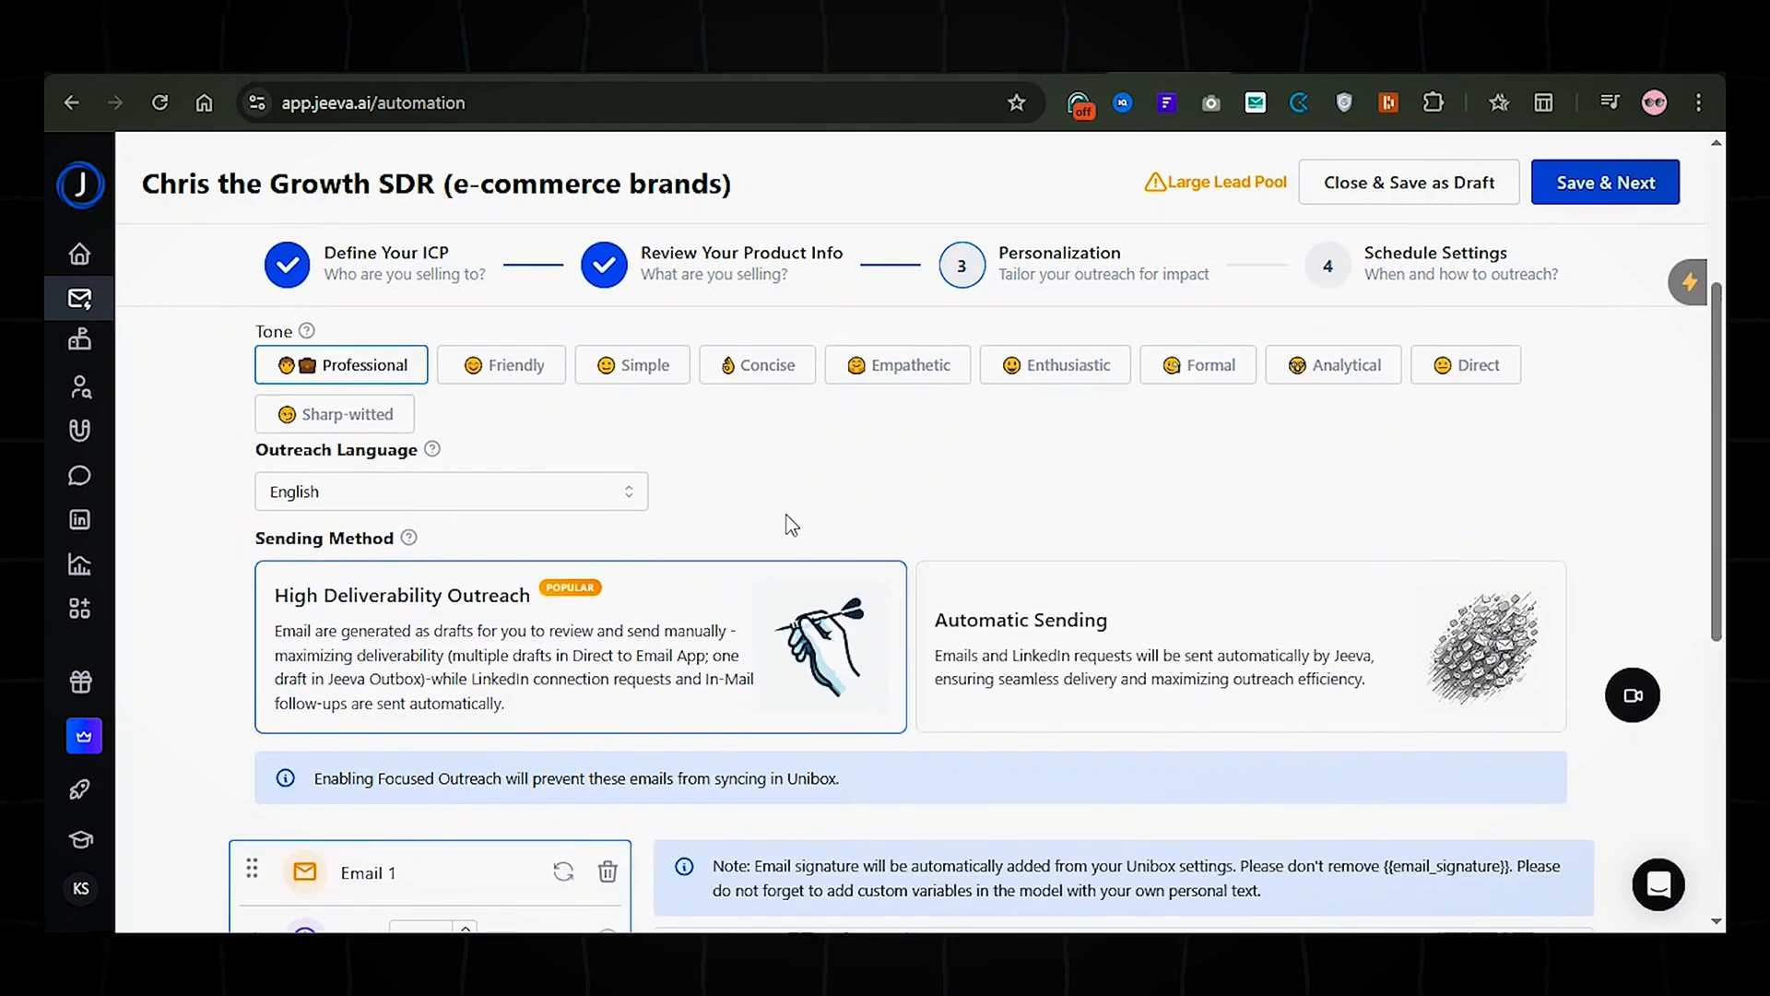
mouse_move(807, 494)
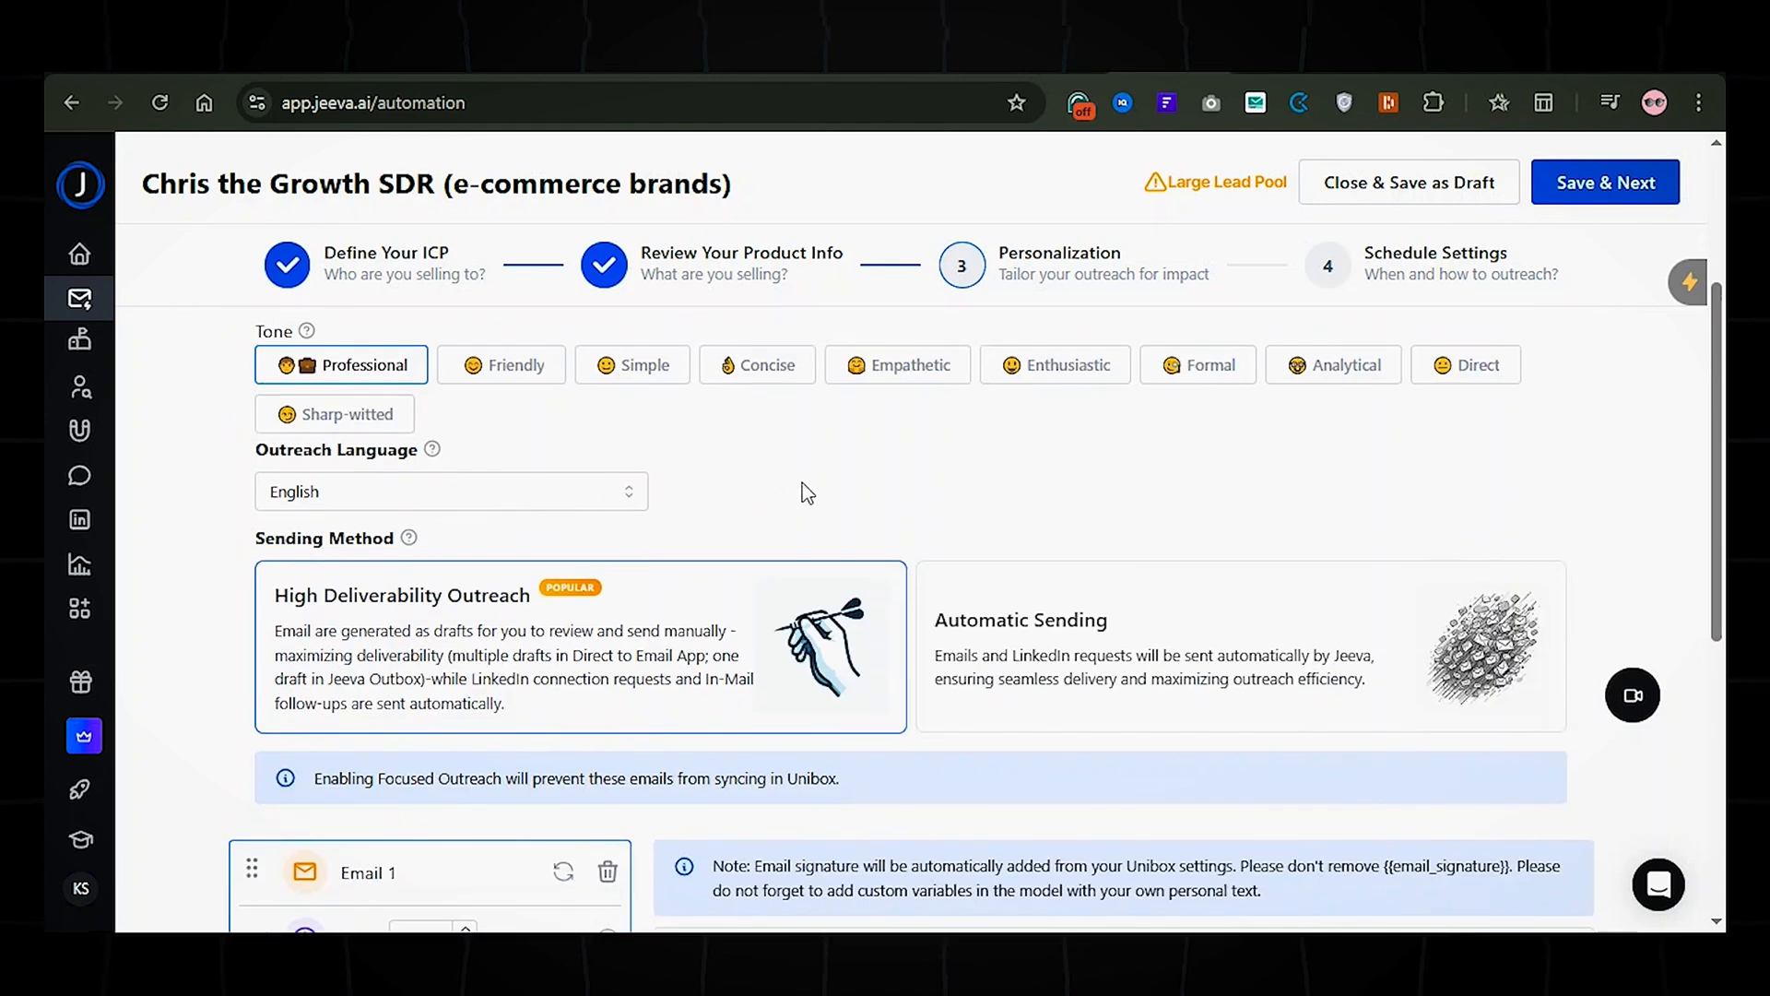
mouse_move(732, 500)
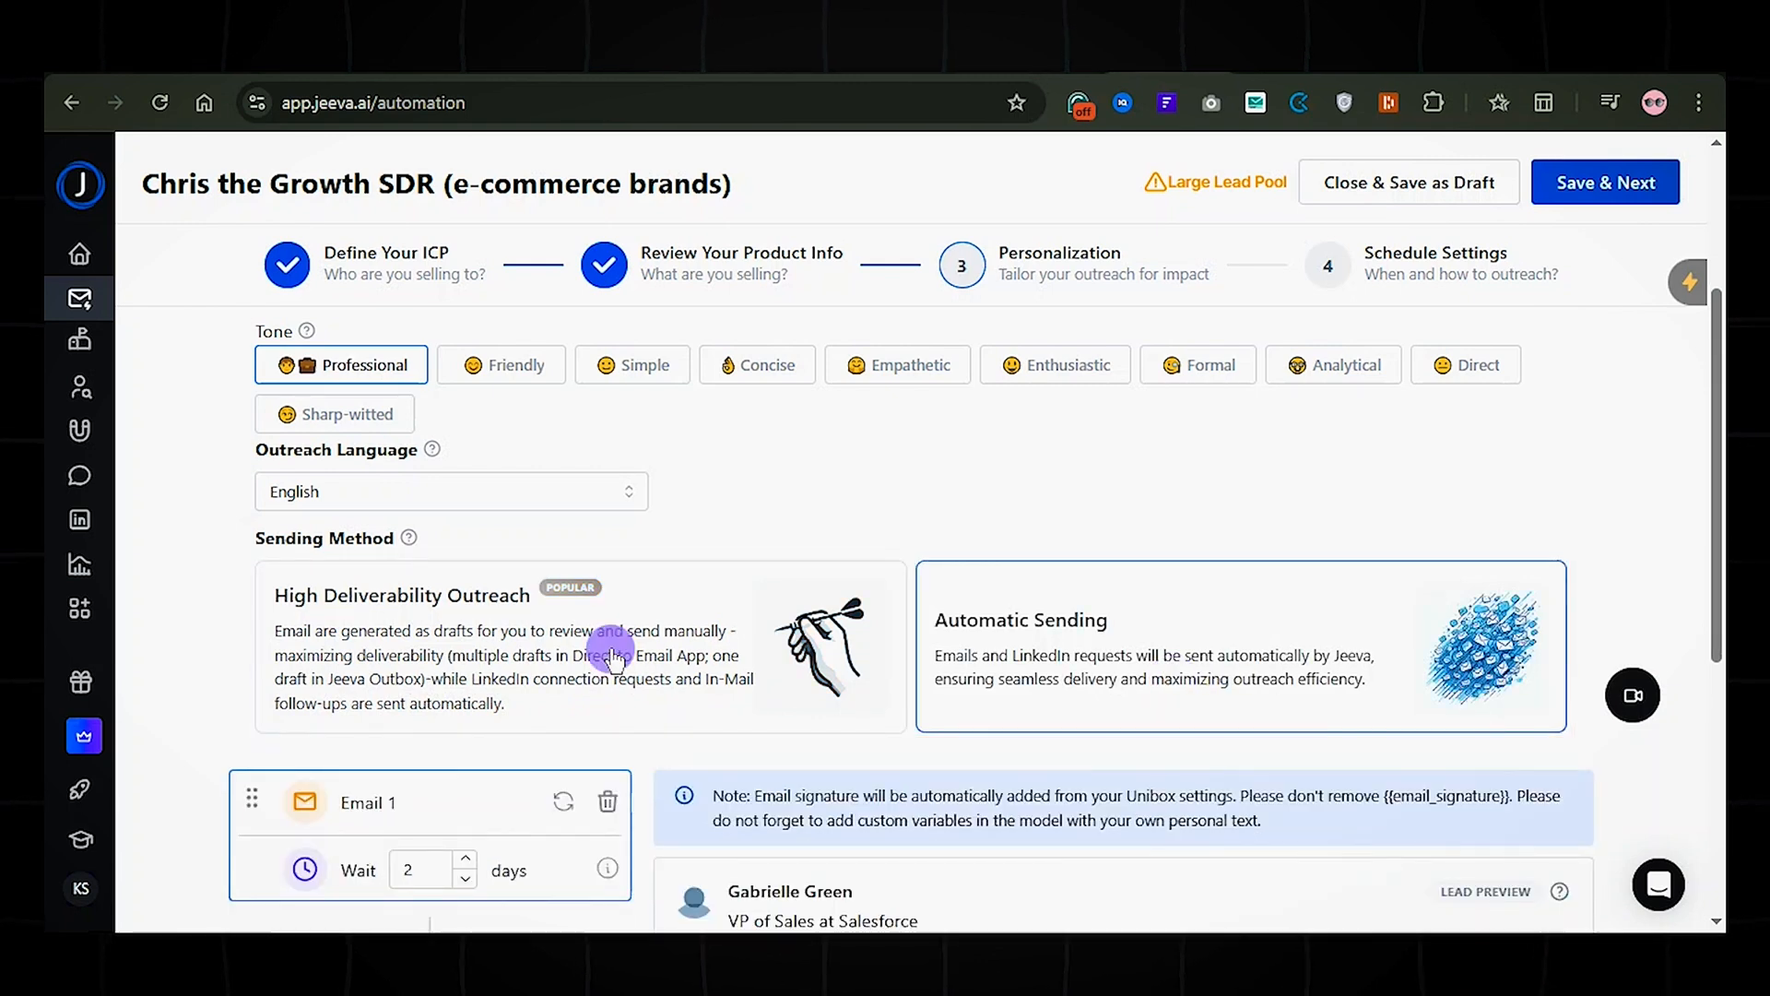
- Preview the drafted follow-up emails in the three-email sequence
scroll(down, 3)
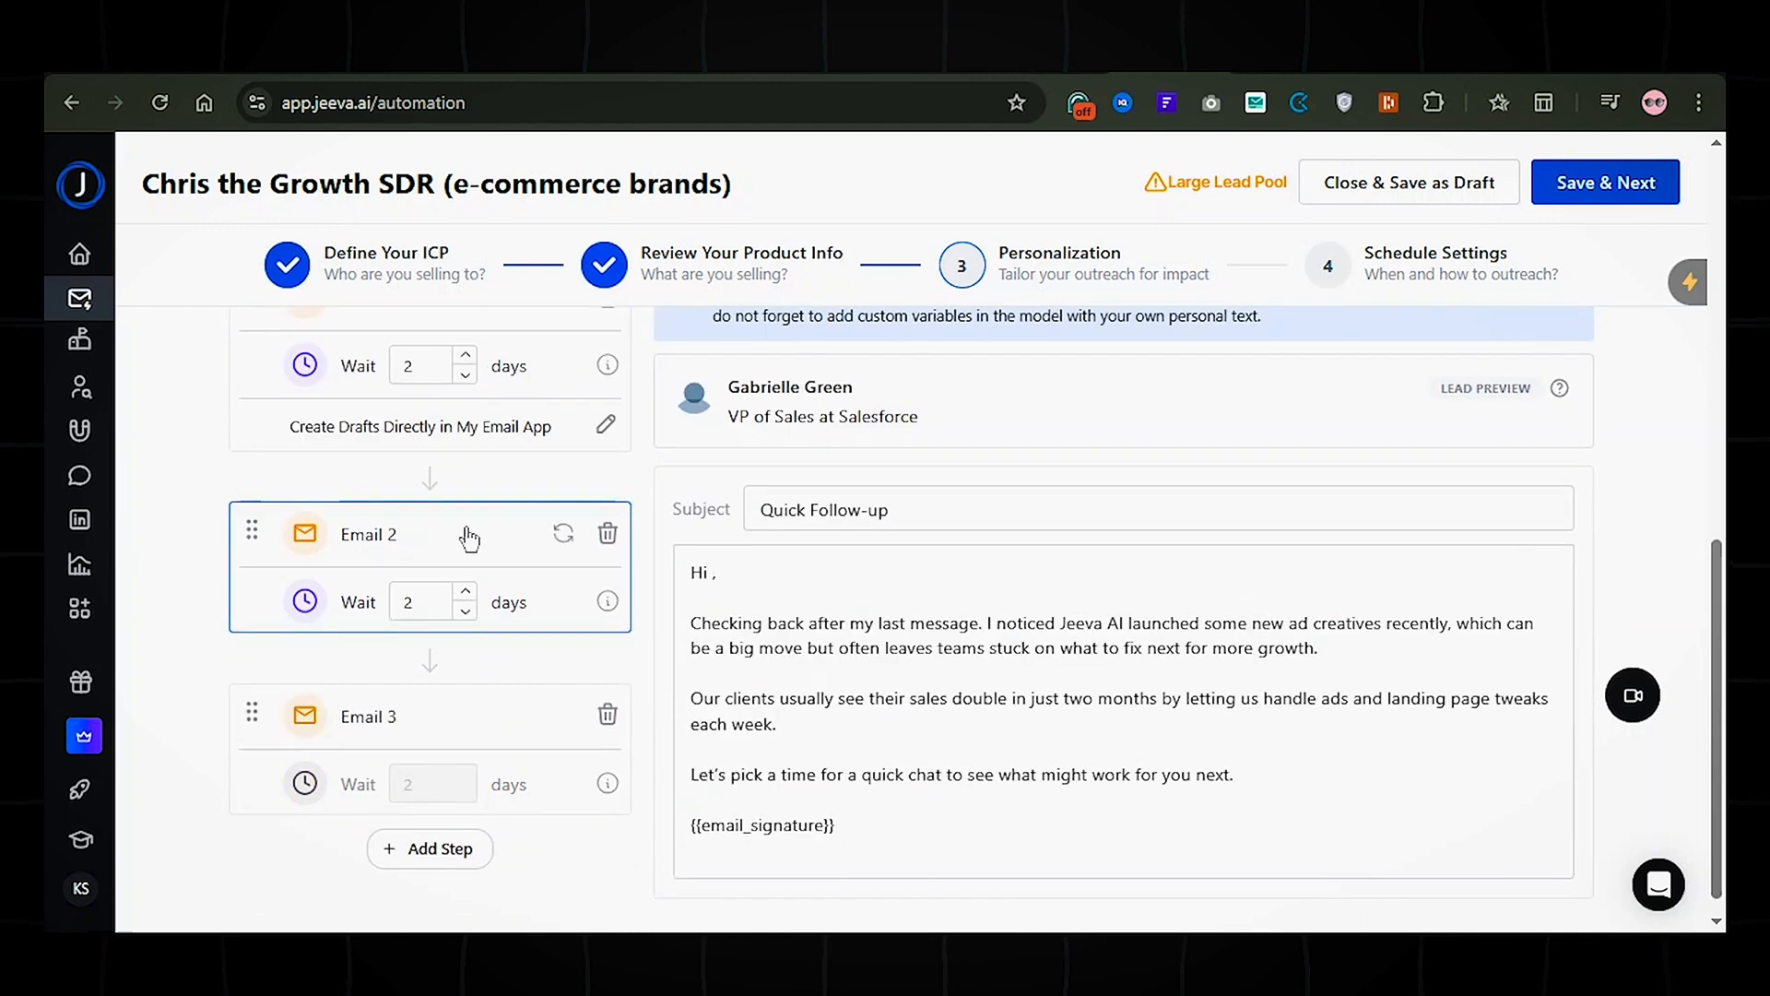
click(369, 716)
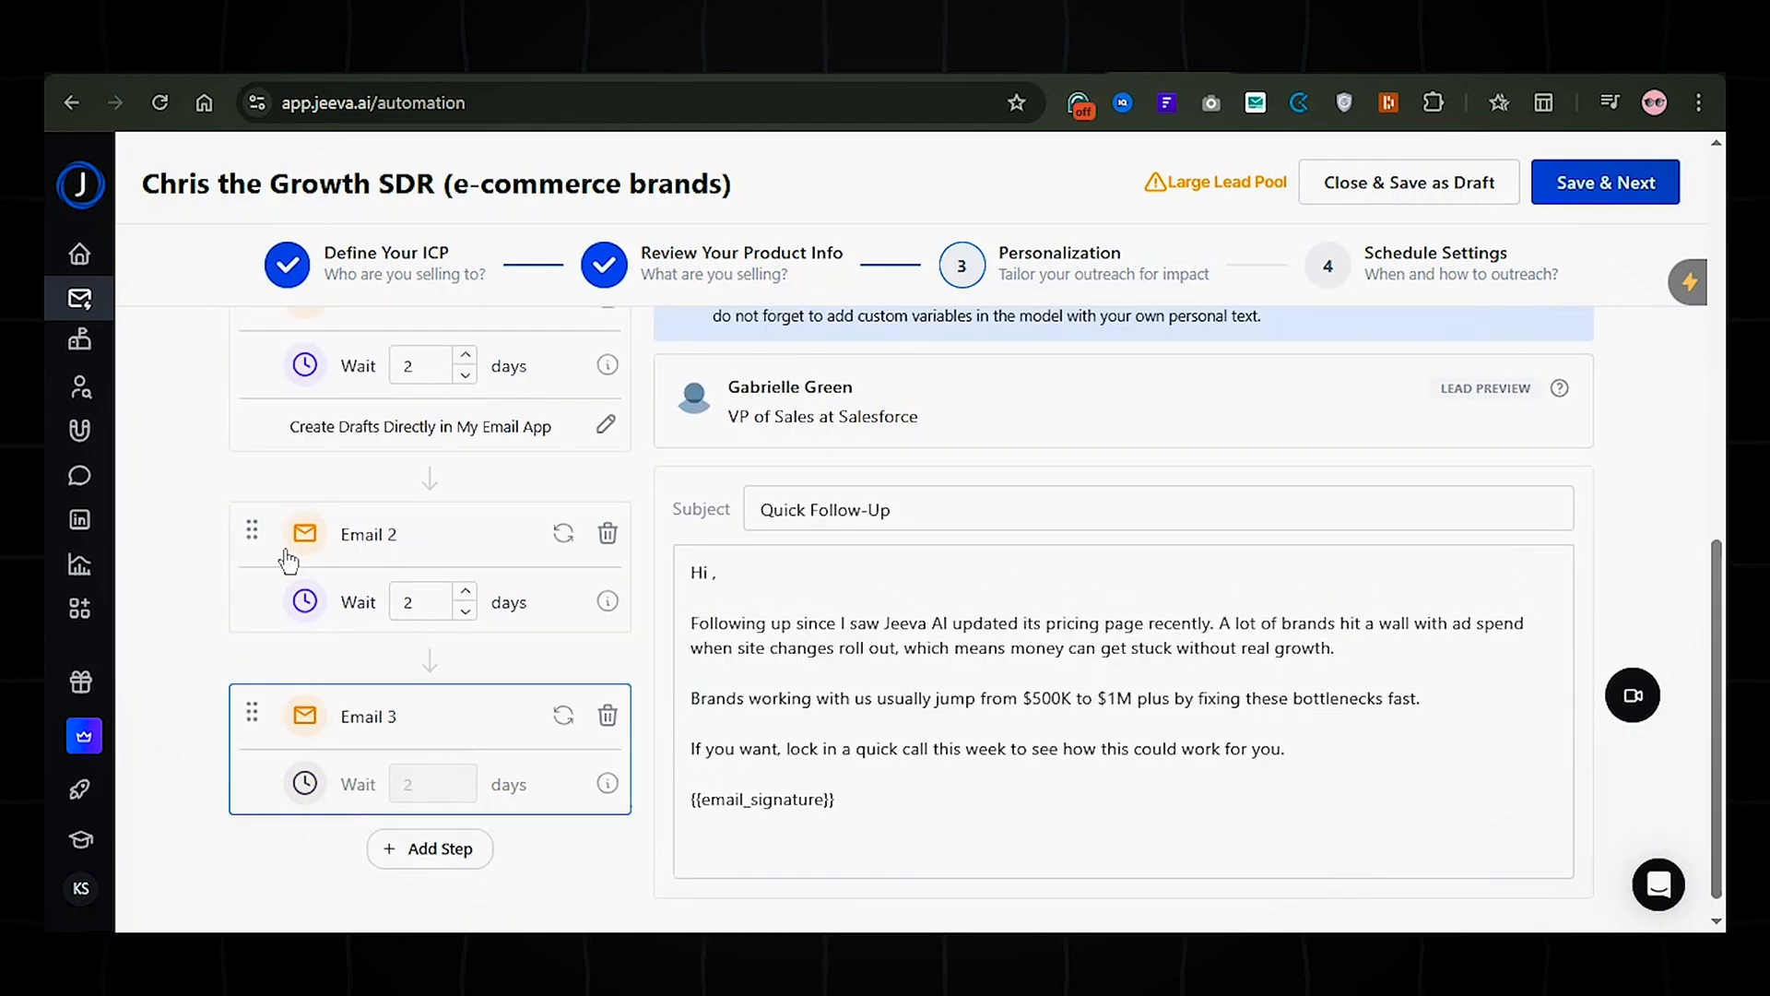
scroll(up, 3)
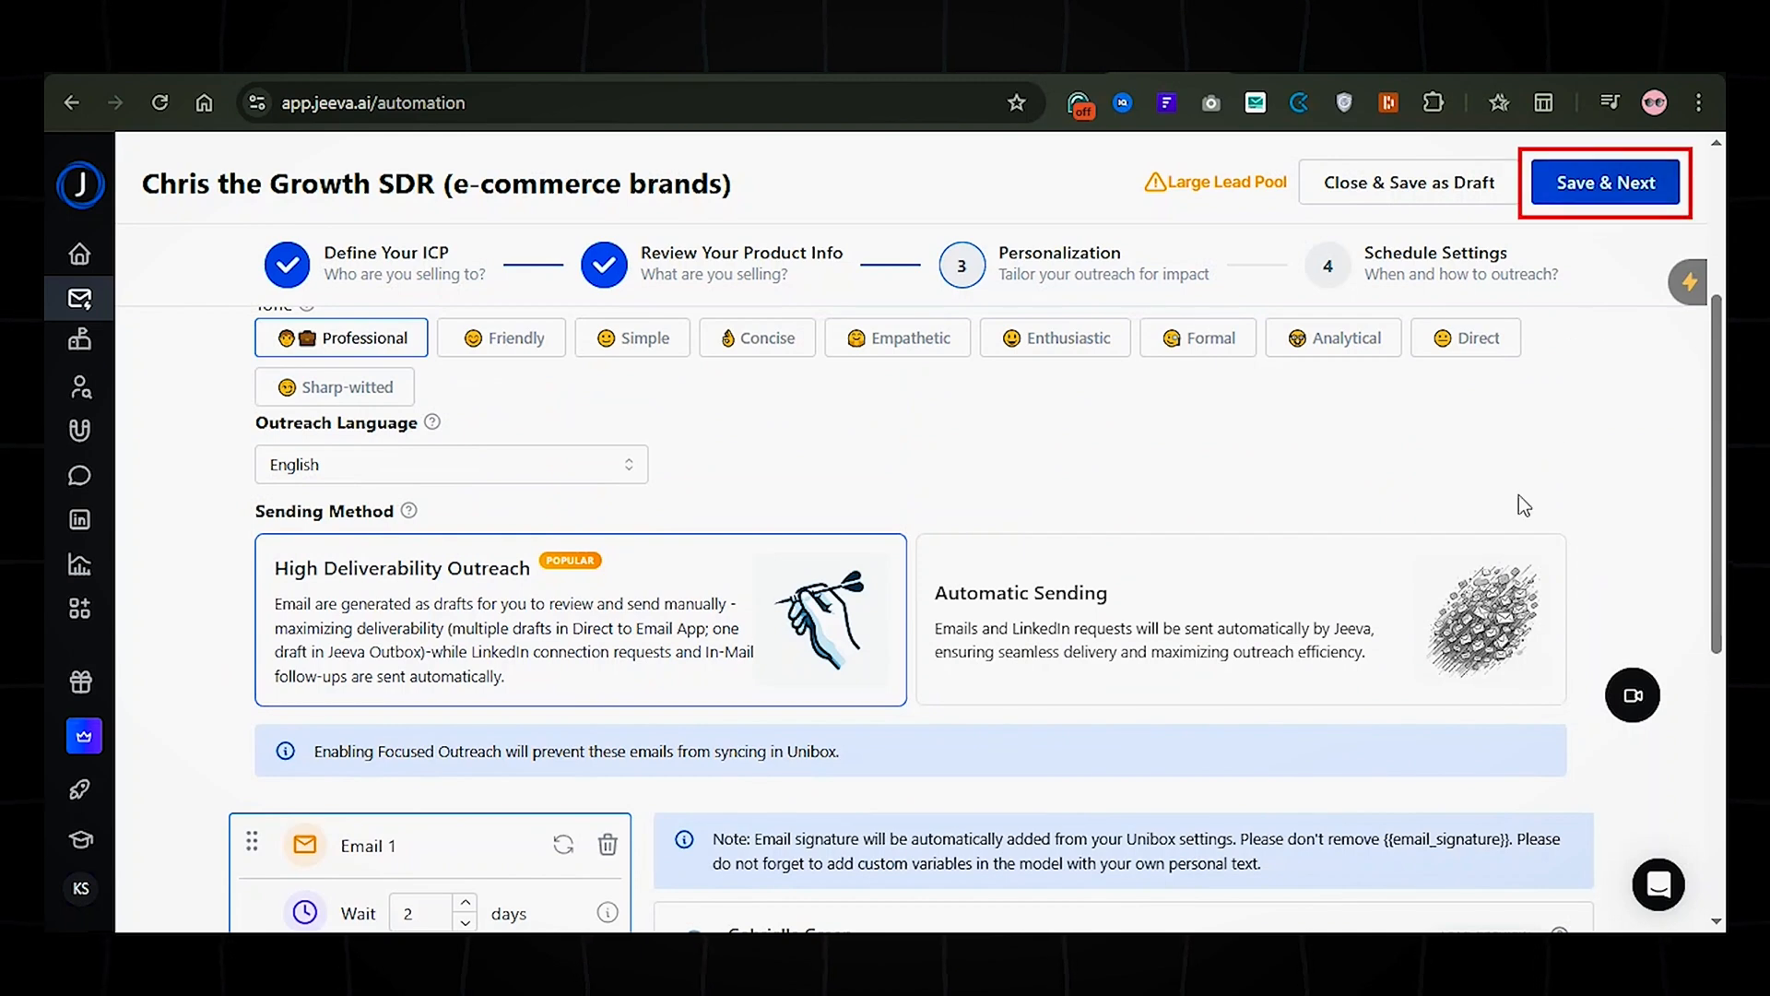
- Save personalization, set Manual Approval with 10 daily leads, and activate the outreach
click(1604, 182)
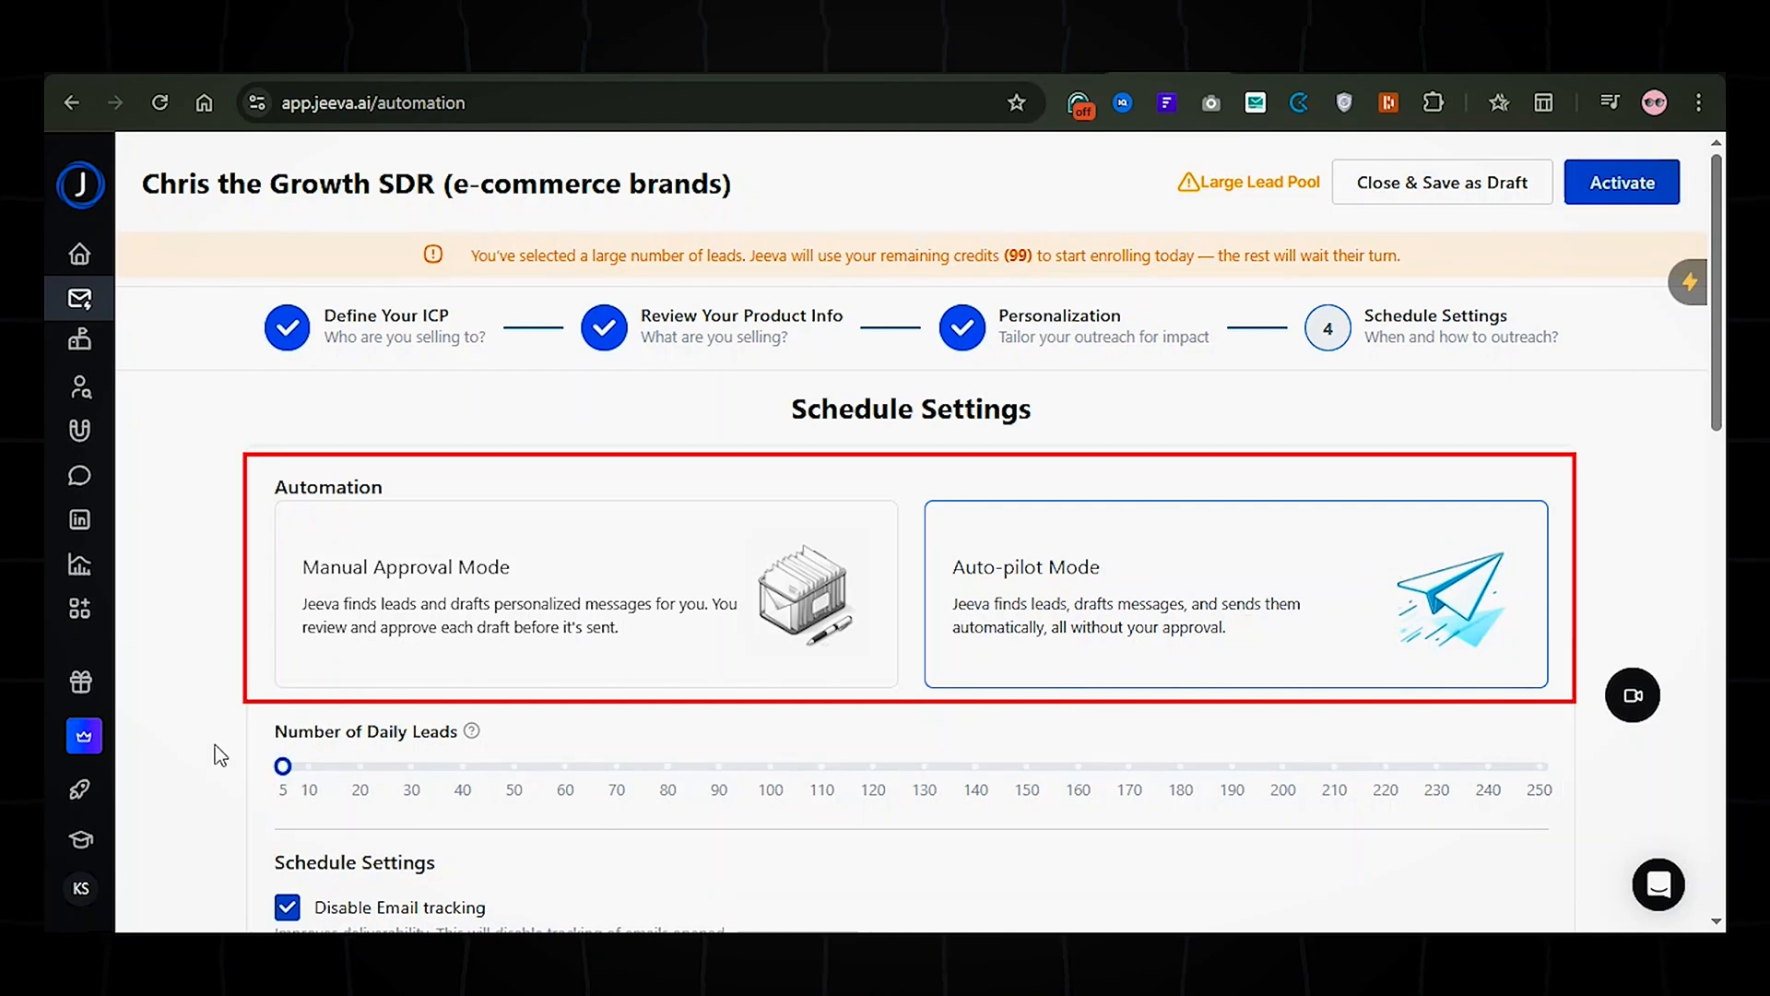
scroll(down, 3)
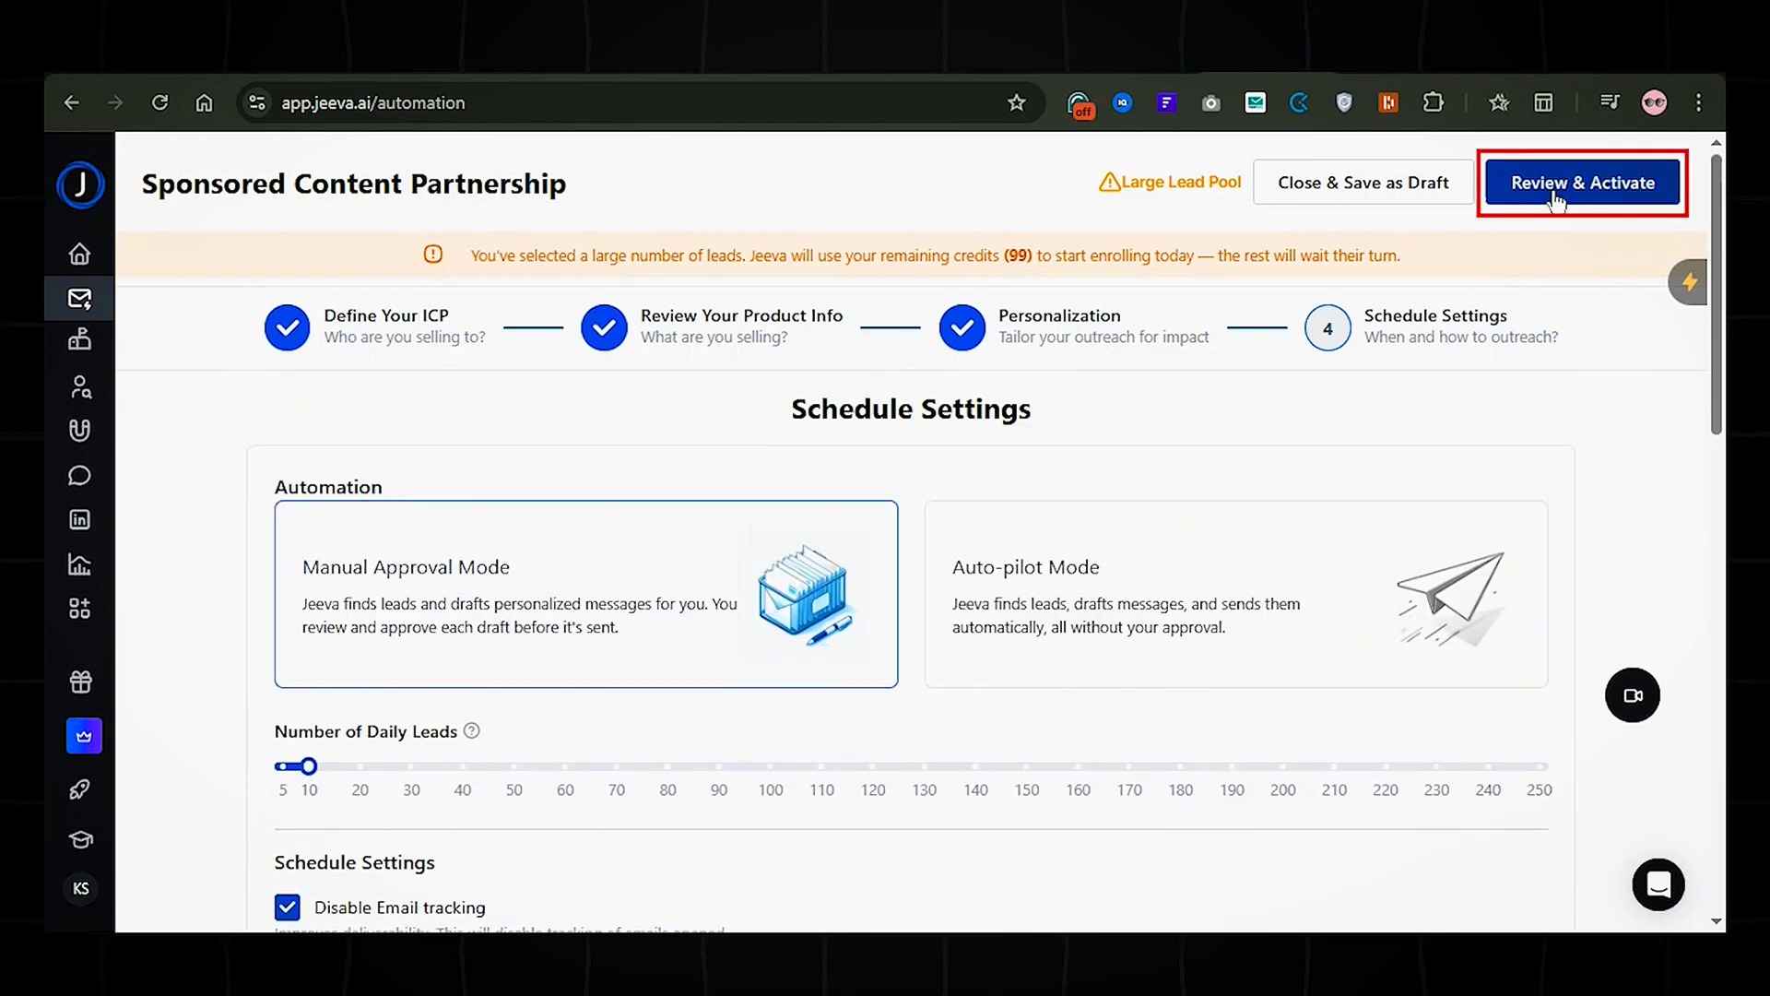
click(1582, 182)
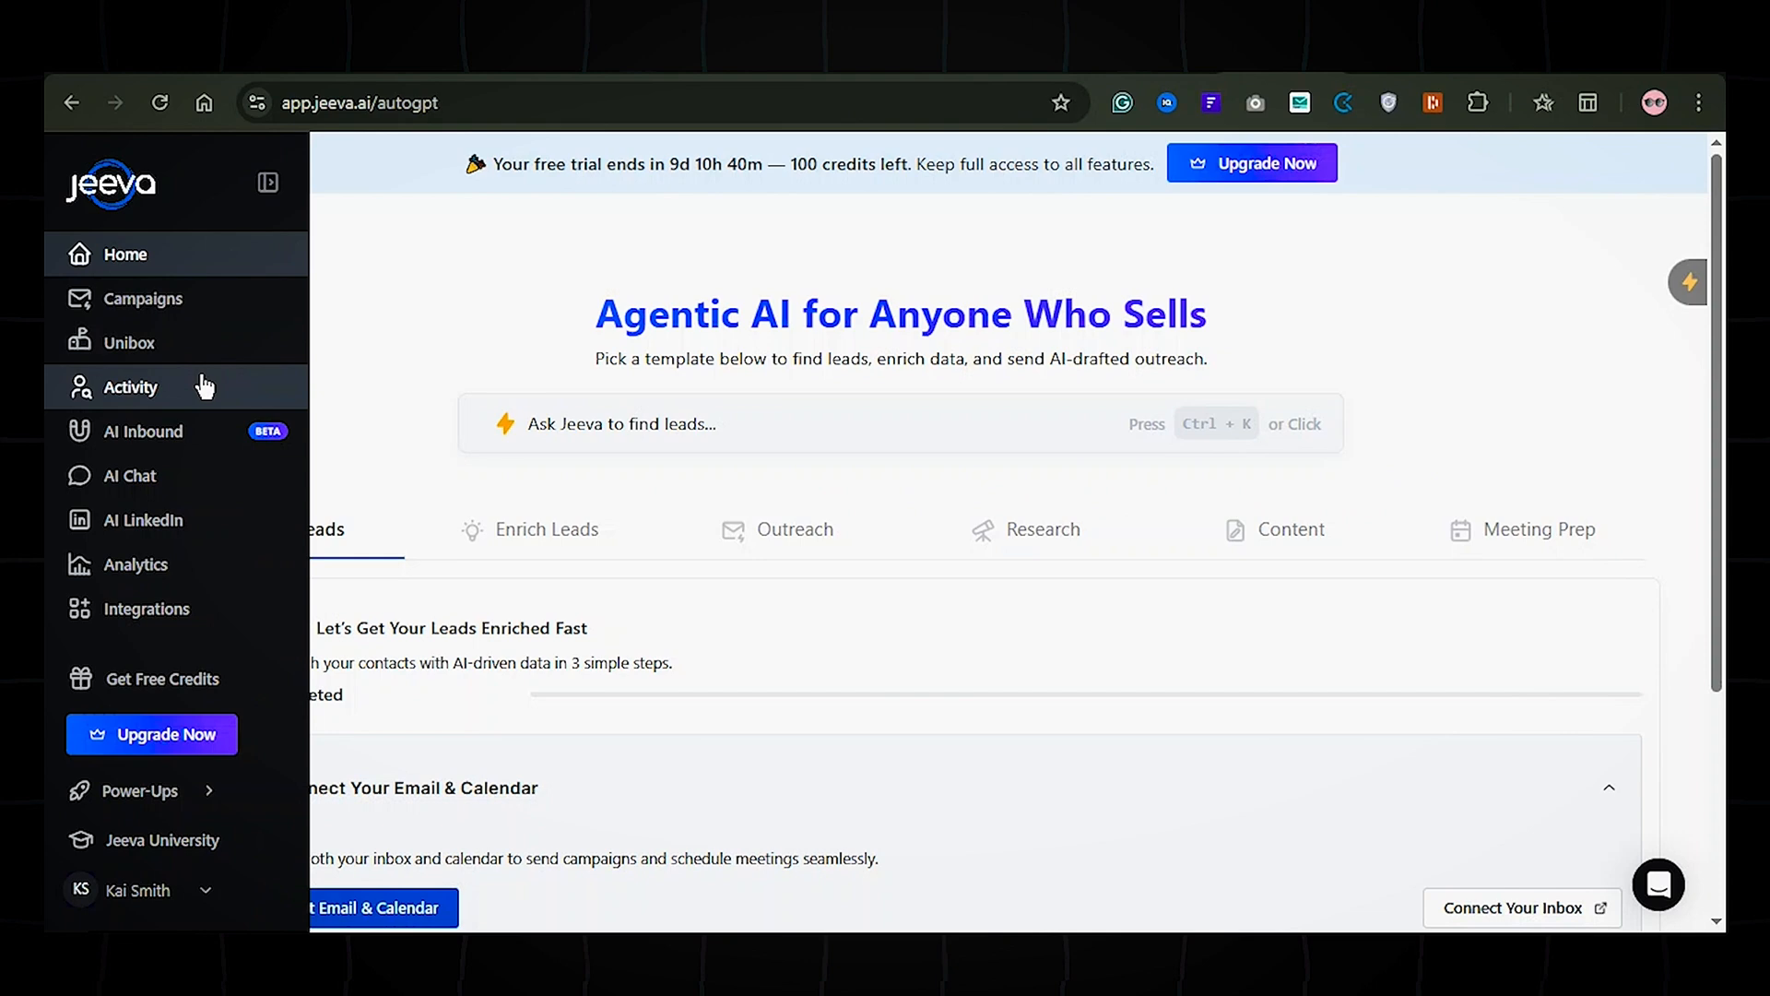
- View the analytics dashboard and the home page's Outreach workflow templates
click(134, 564)
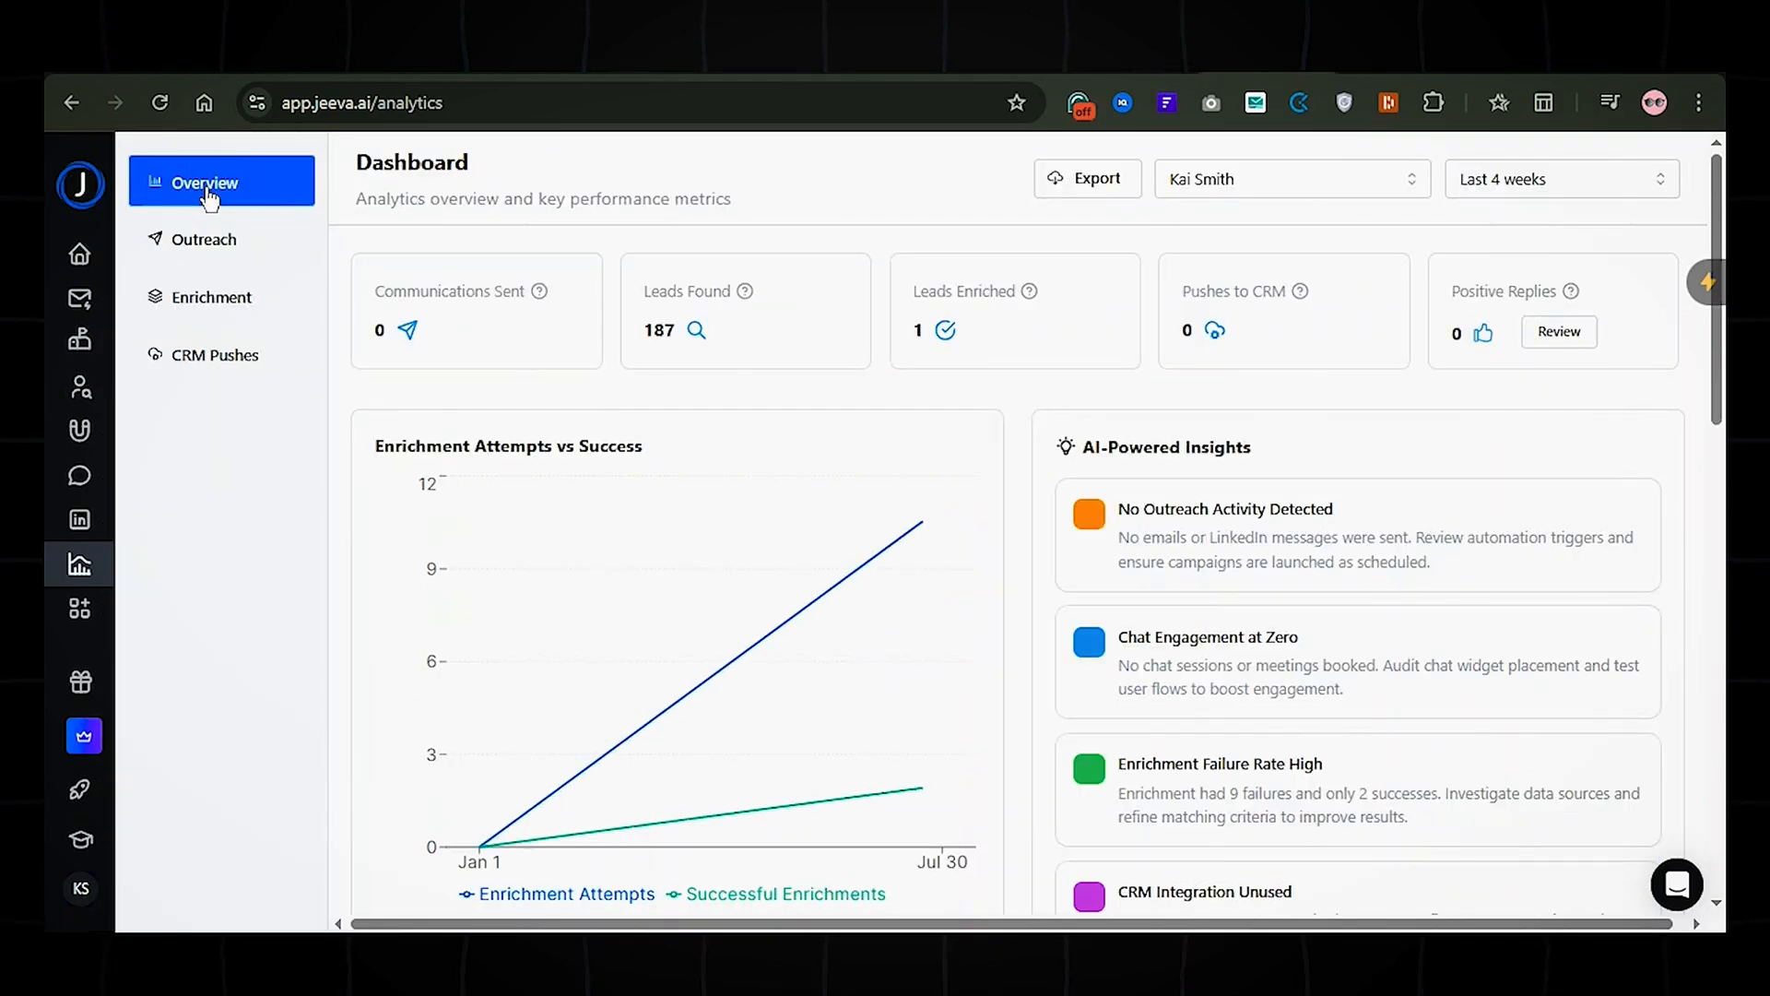
mouse_move(343, 203)
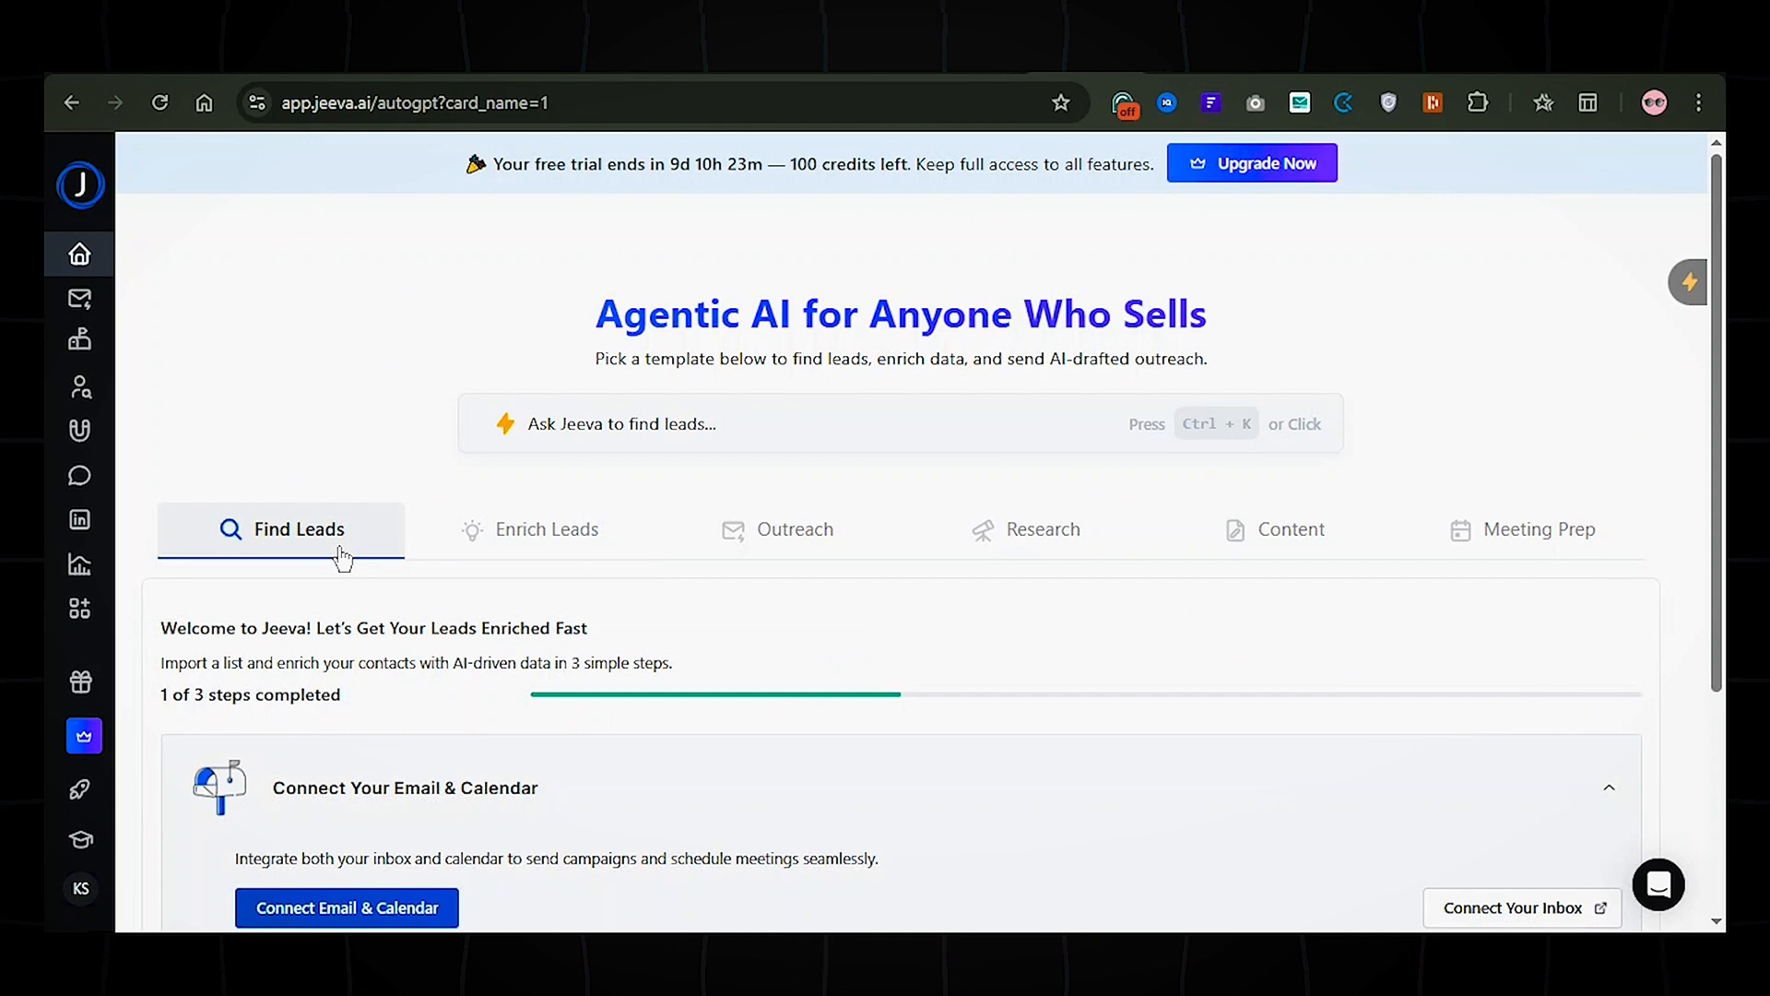
click(802, 529)
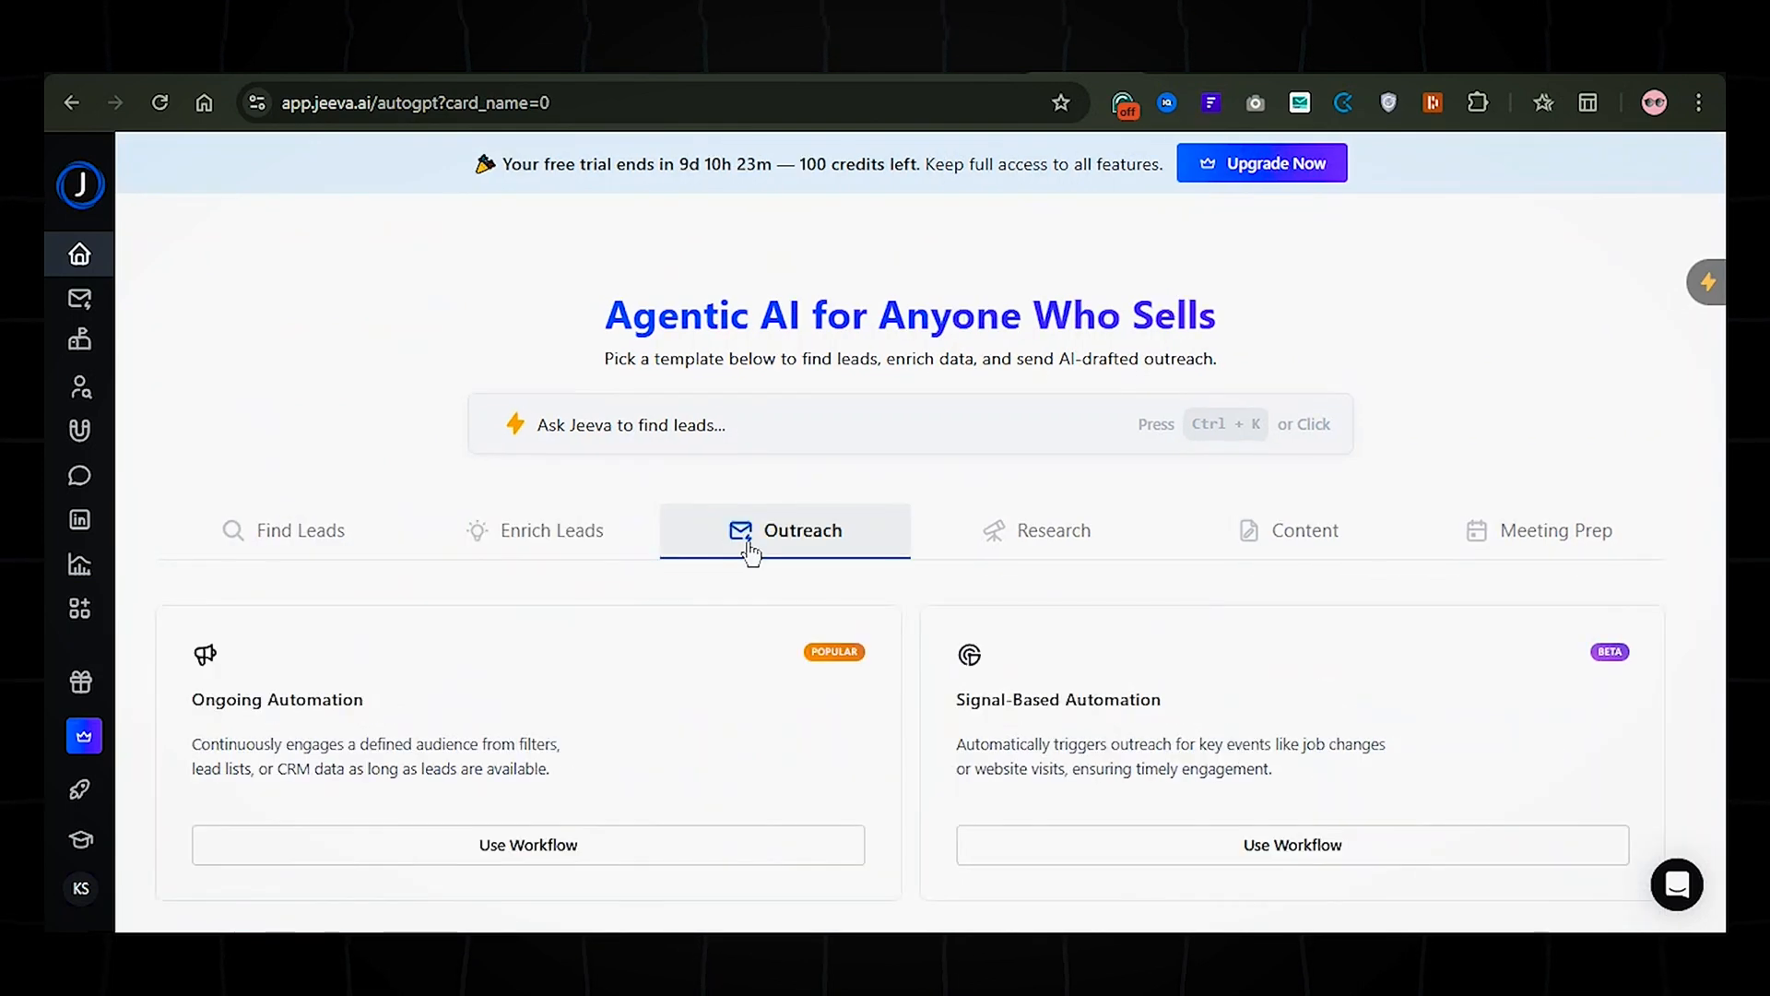